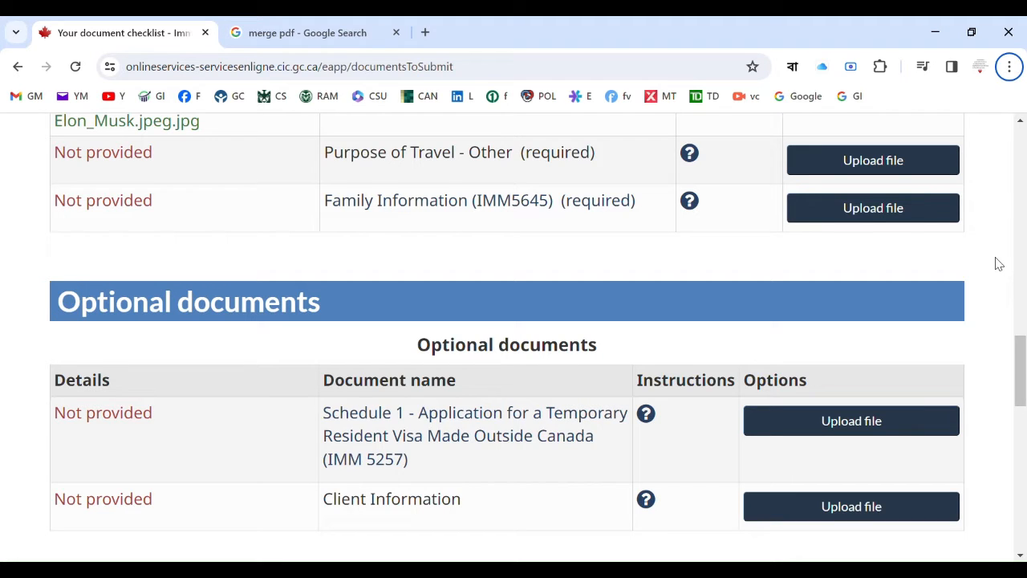
pyautogui.moveTo(912, 472)
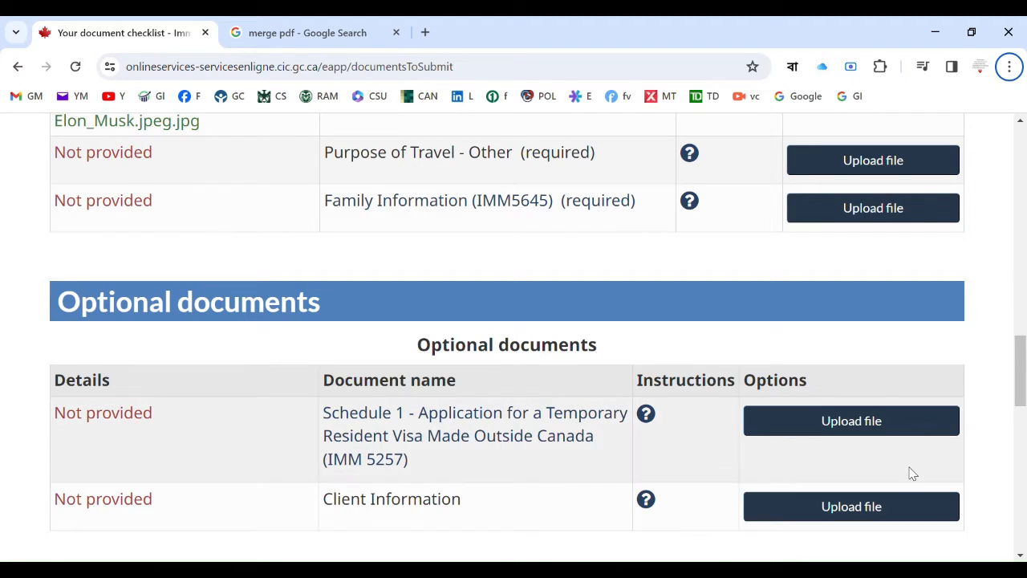
pyautogui.moveTo(893, 480)
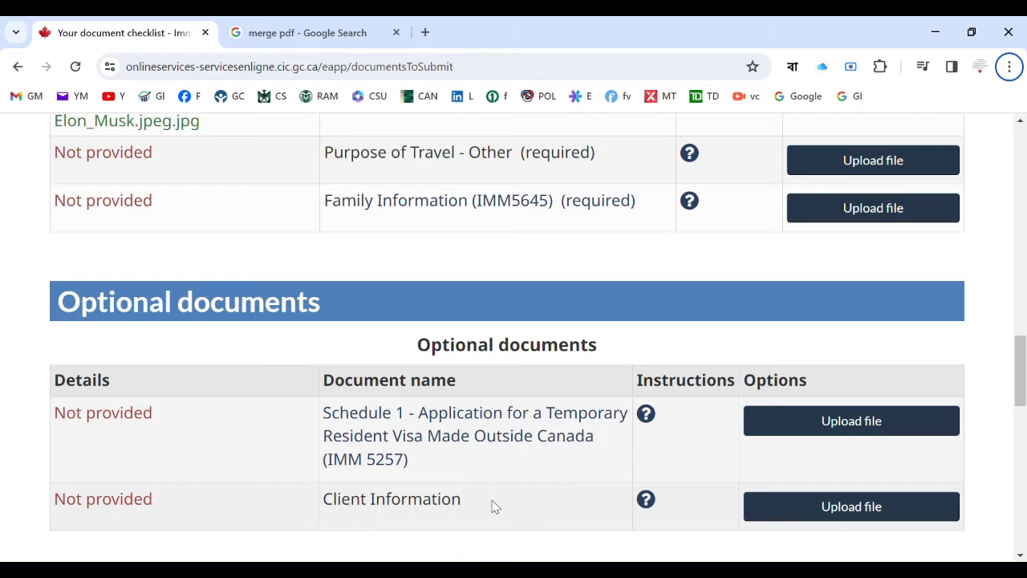
pyautogui.moveTo(518, 505)
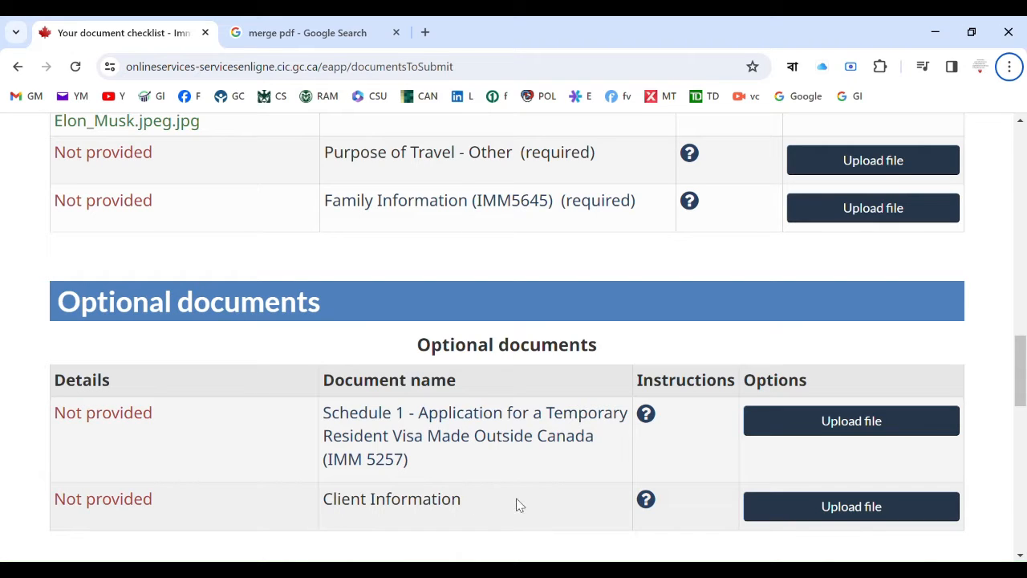
pyautogui.moveTo(602, 514)
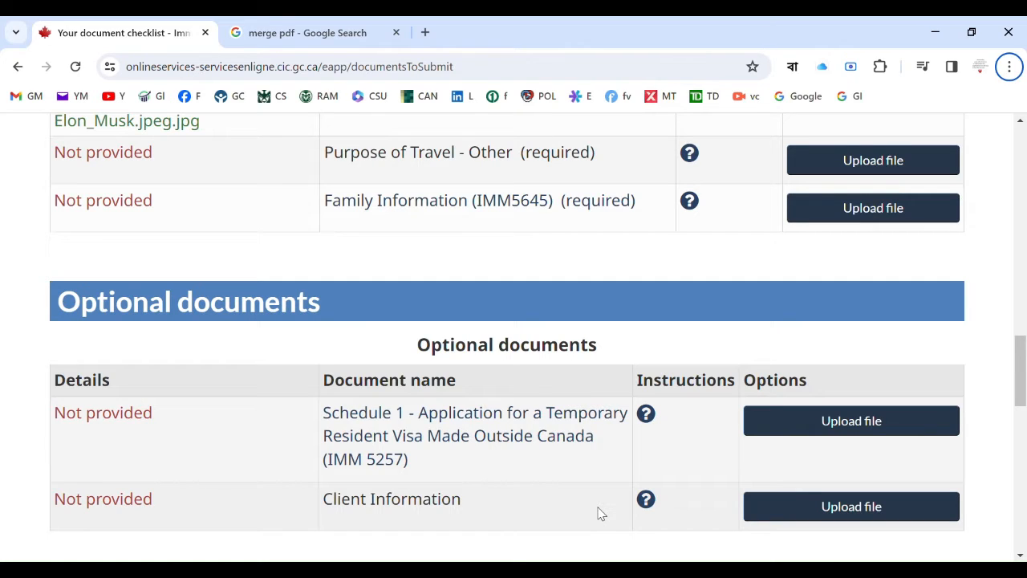
pyautogui.moveTo(698, 519)
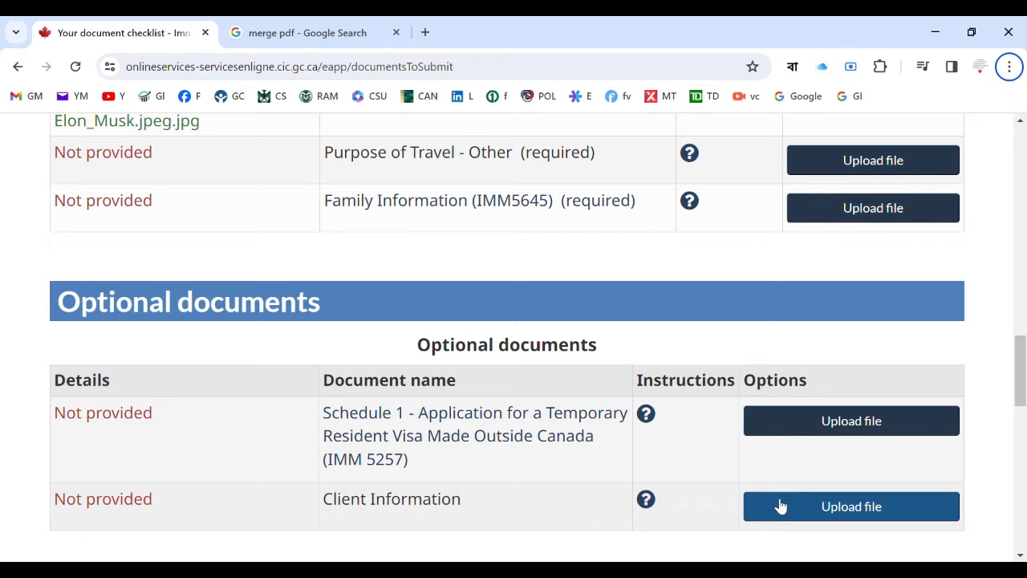
pyautogui.moveTo(718, 512)
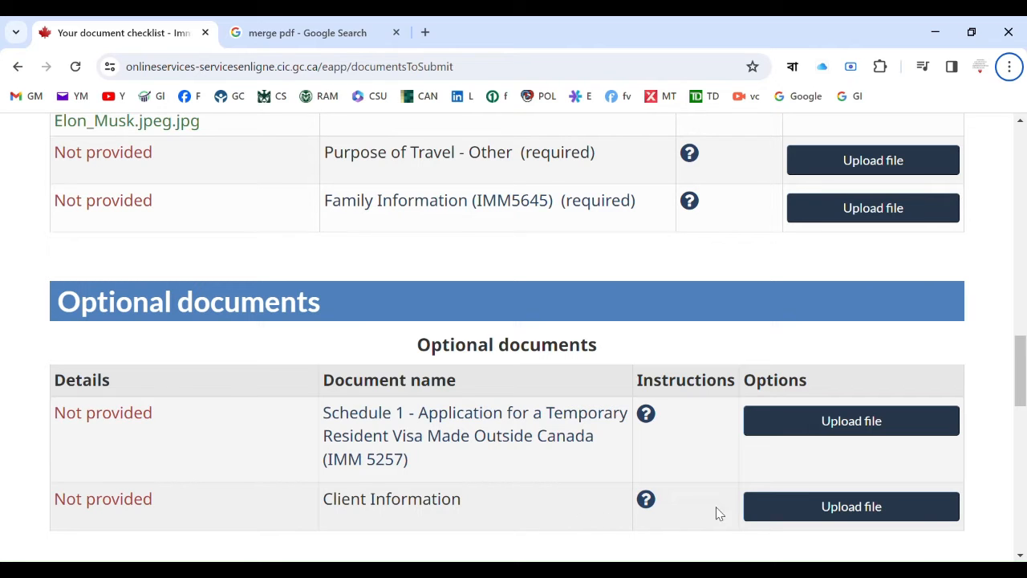
# Review the IRCC upload checklist, then switch to the 'merge pdf - Google Search' tab
pyautogui.scroll(3)
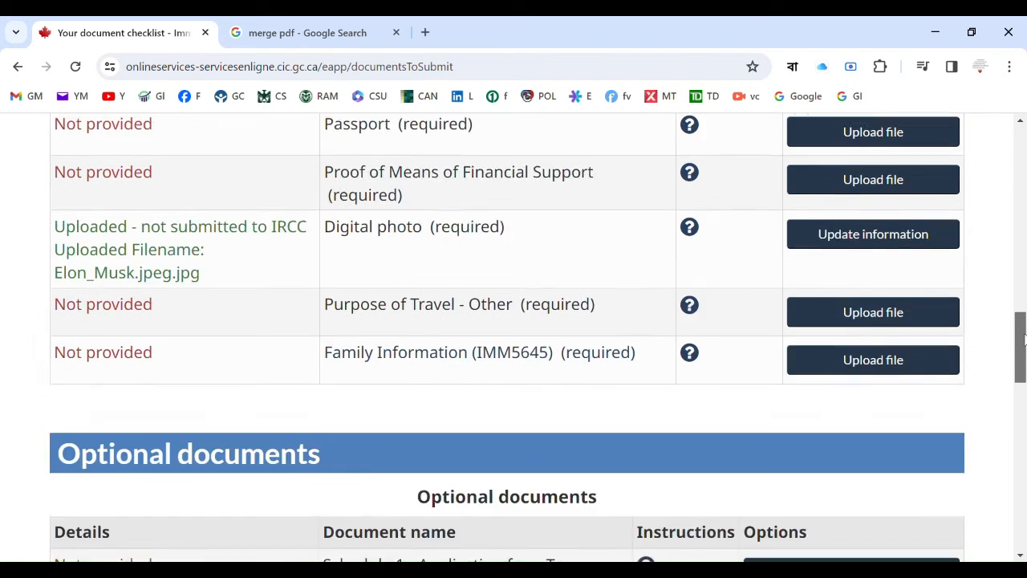
pyautogui.scroll(3)
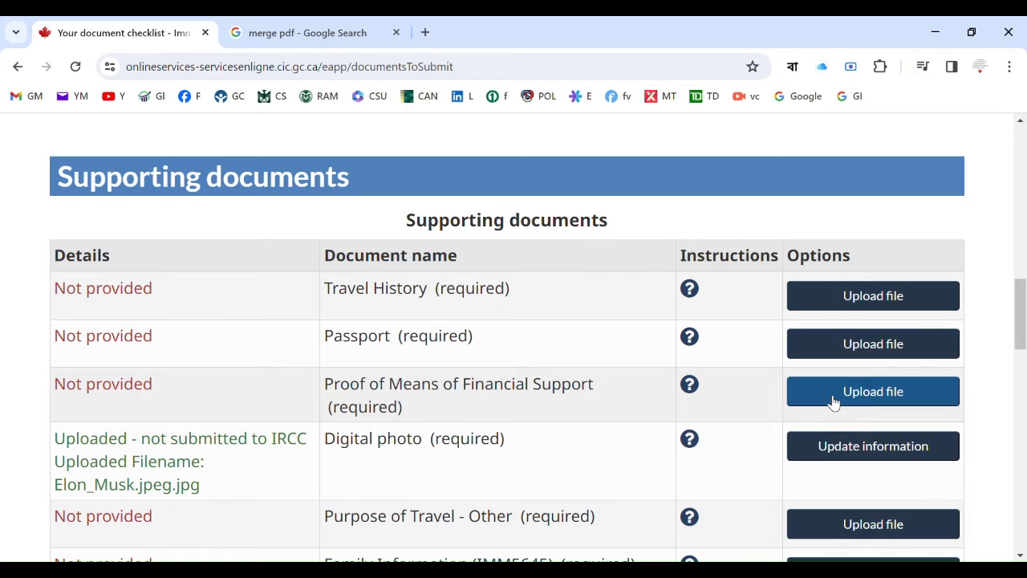
pyautogui.moveTo(756, 393)
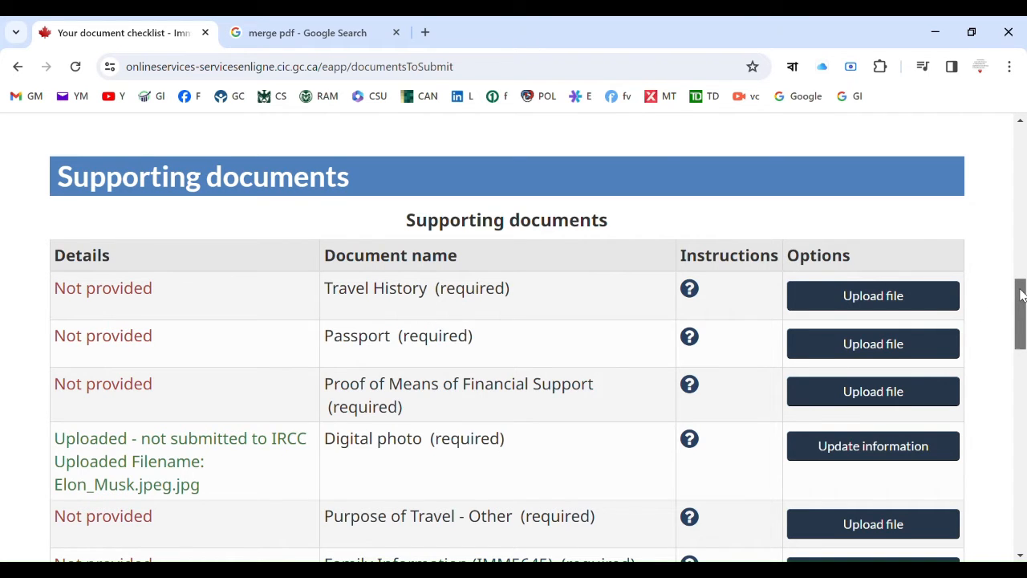
pyautogui.scroll(-3)
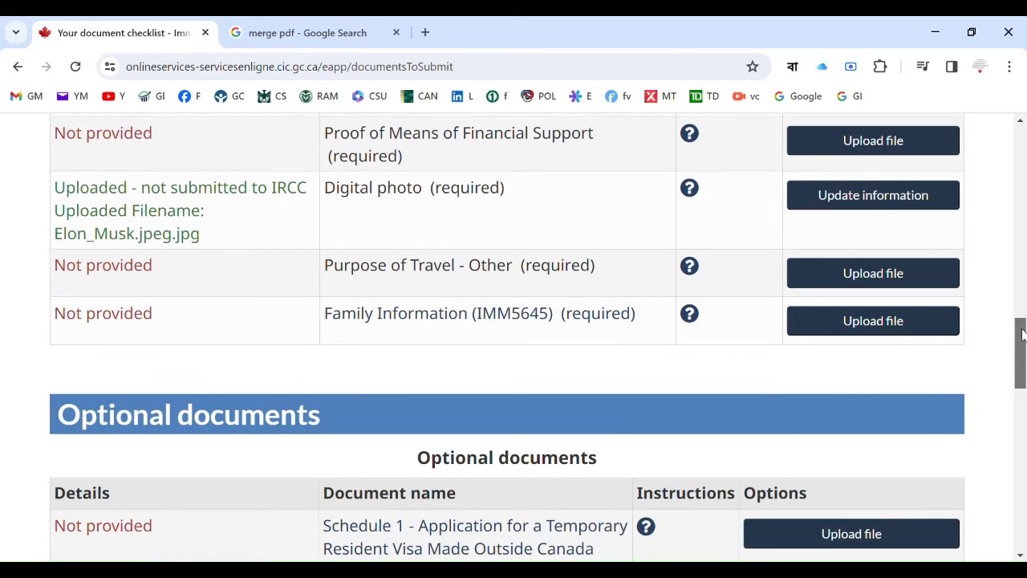
pyautogui.scroll(-3)
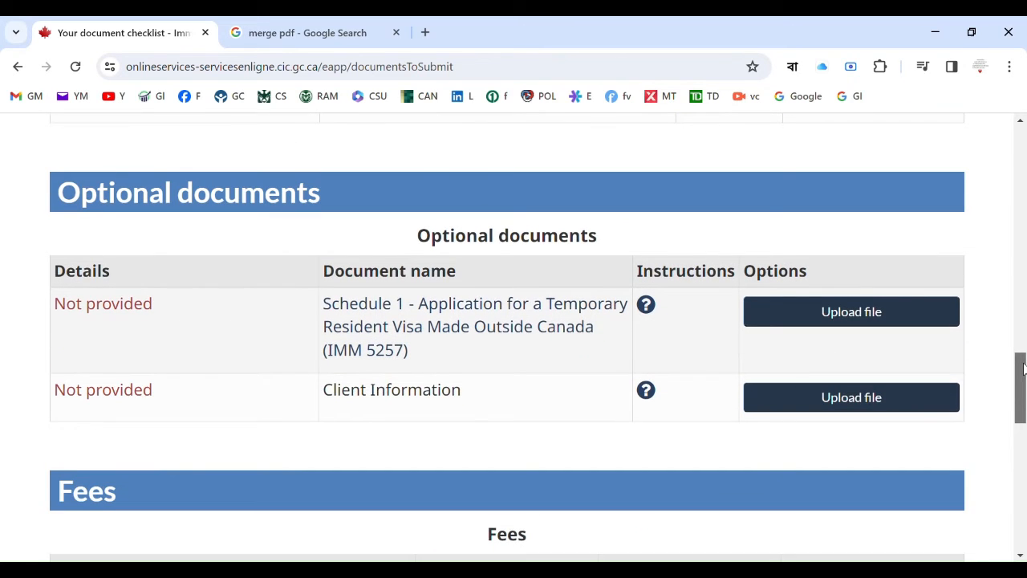
pyautogui.scroll(3)
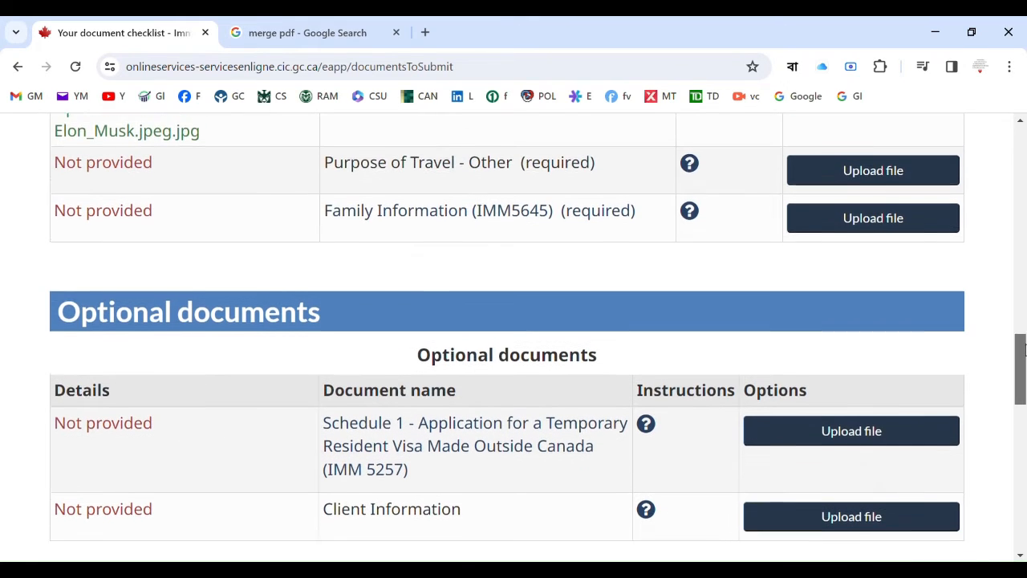
pyautogui.scroll(3)
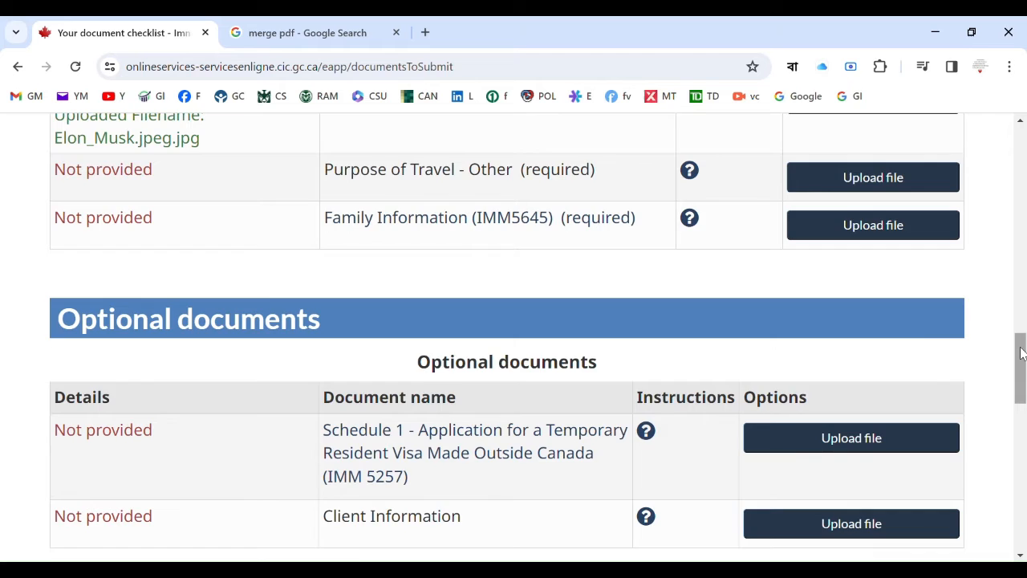
pyautogui.scroll(3)
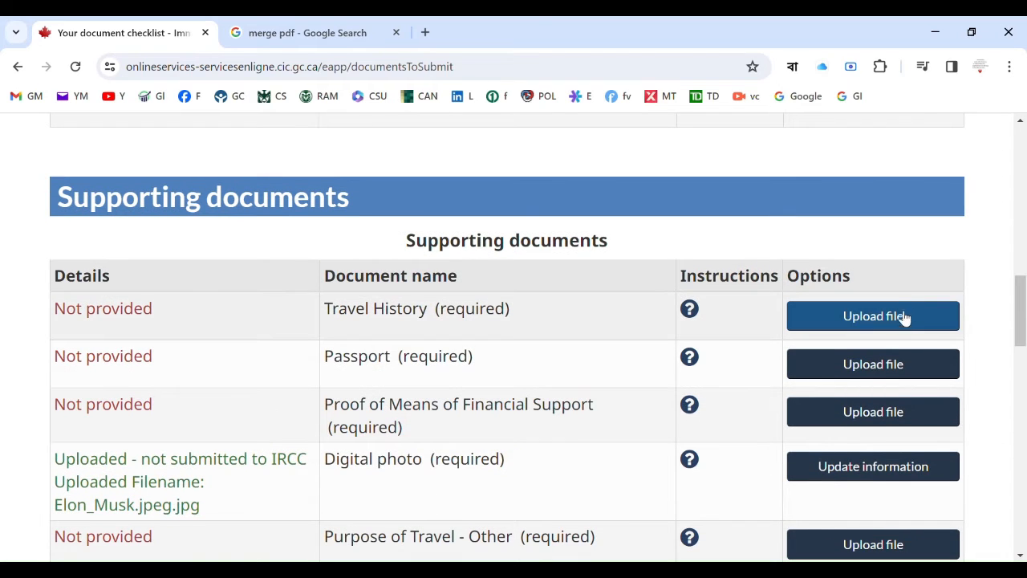
pyautogui.moveTo(872, 364)
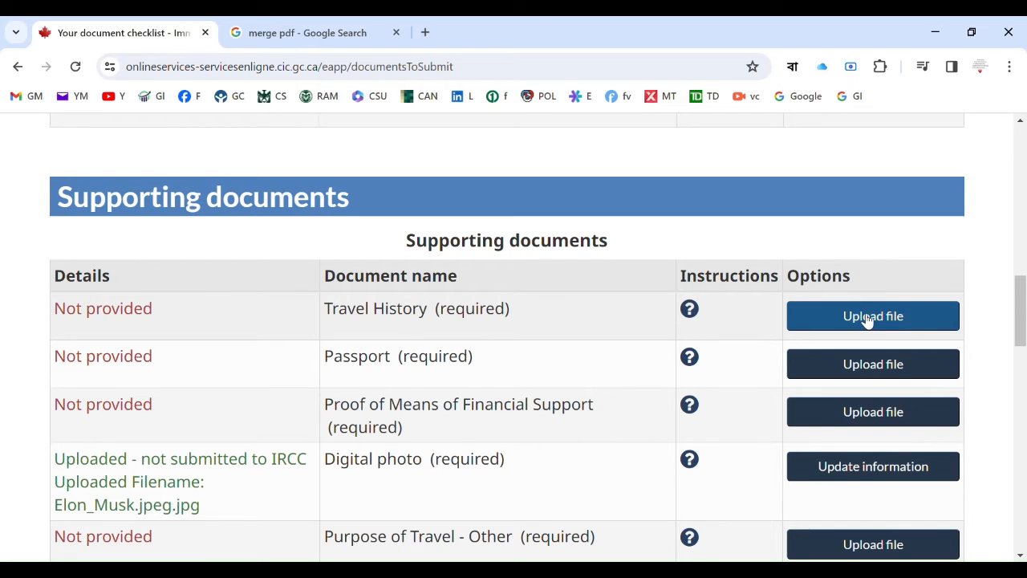
pyautogui.moveTo(843, 325)
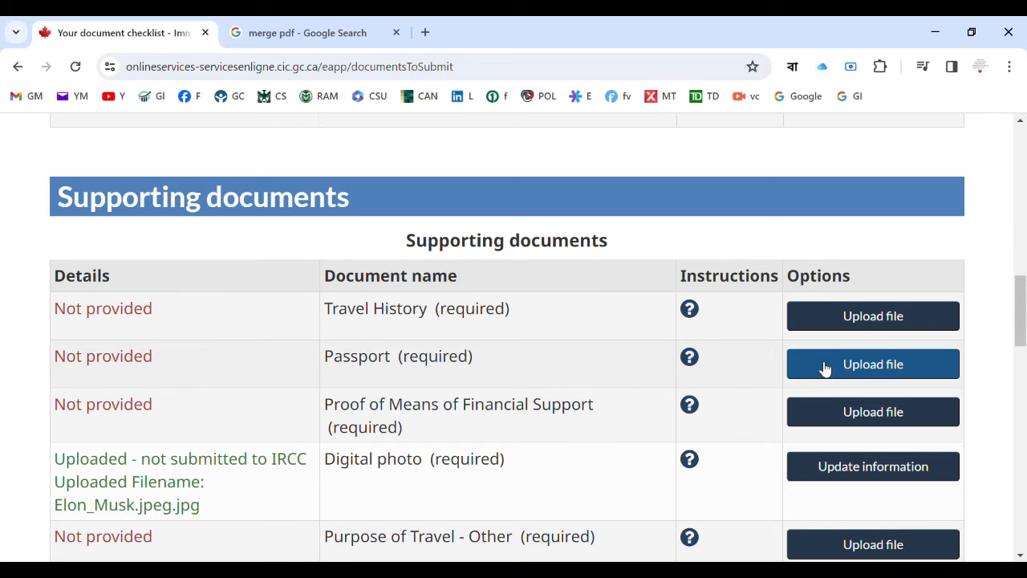
pyautogui.moveTo(873, 363)
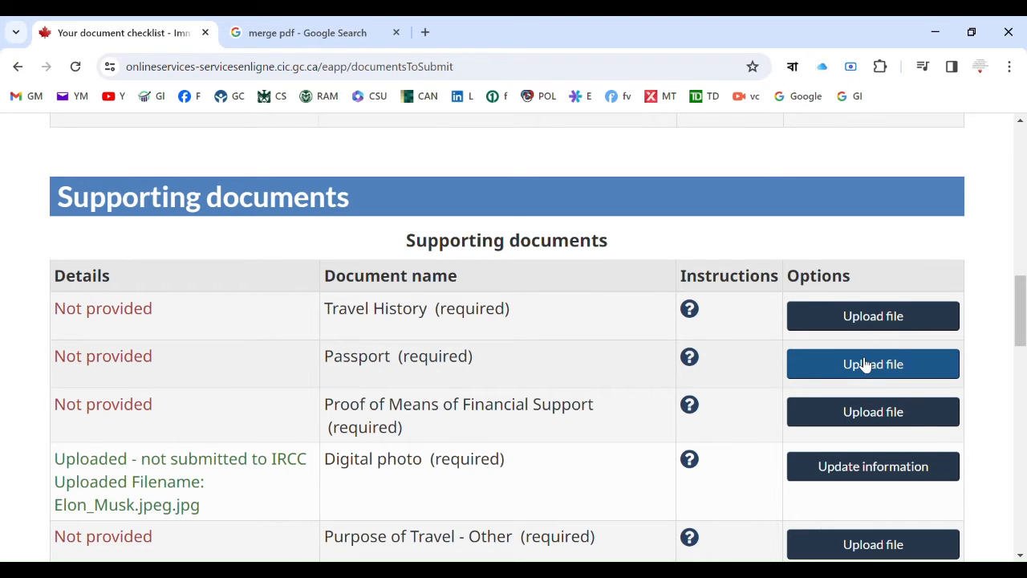
pyautogui.moveTo(873, 412)
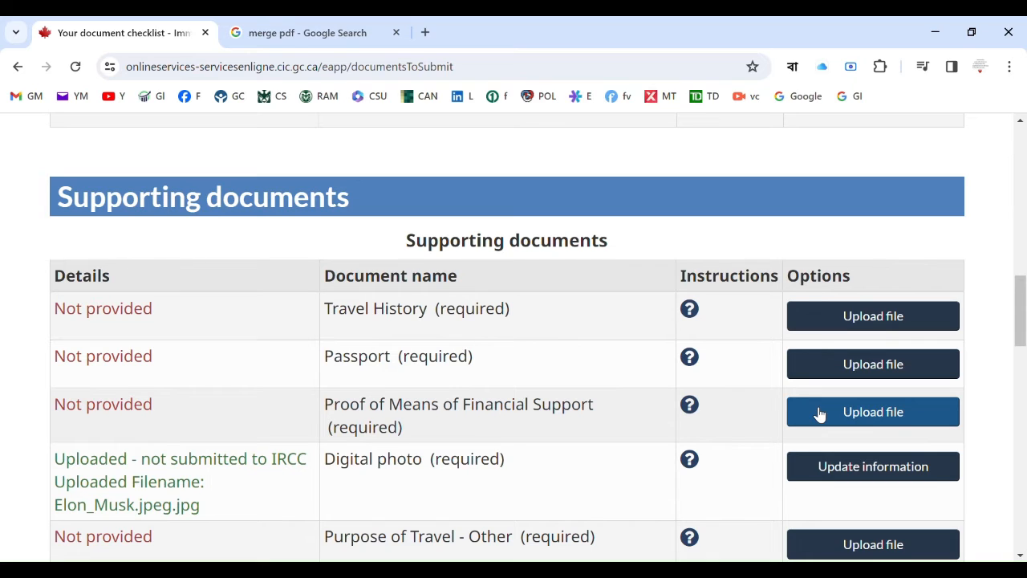
pyautogui.moveTo(835, 412)
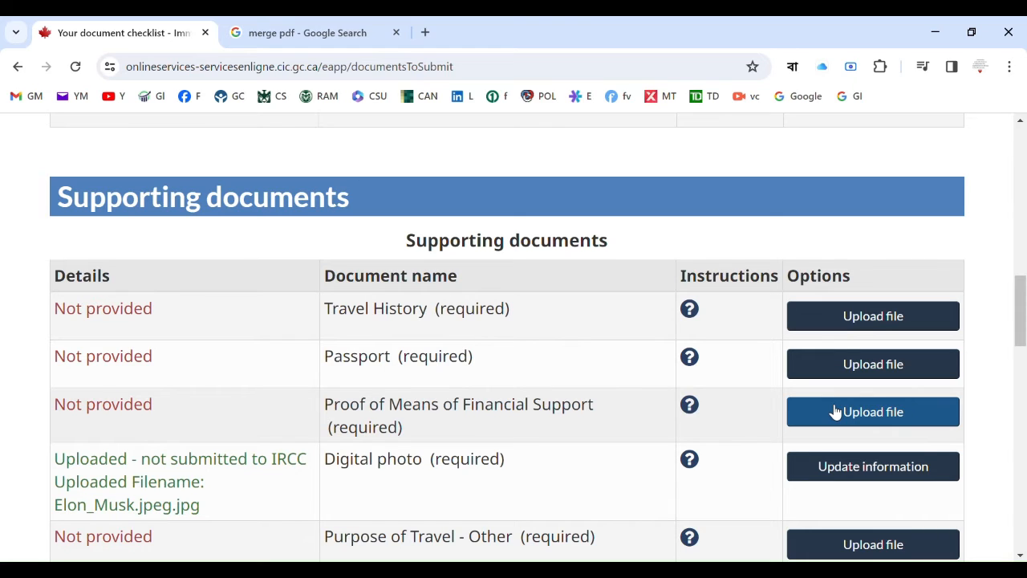
pyautogui.moveTo(872, 364)
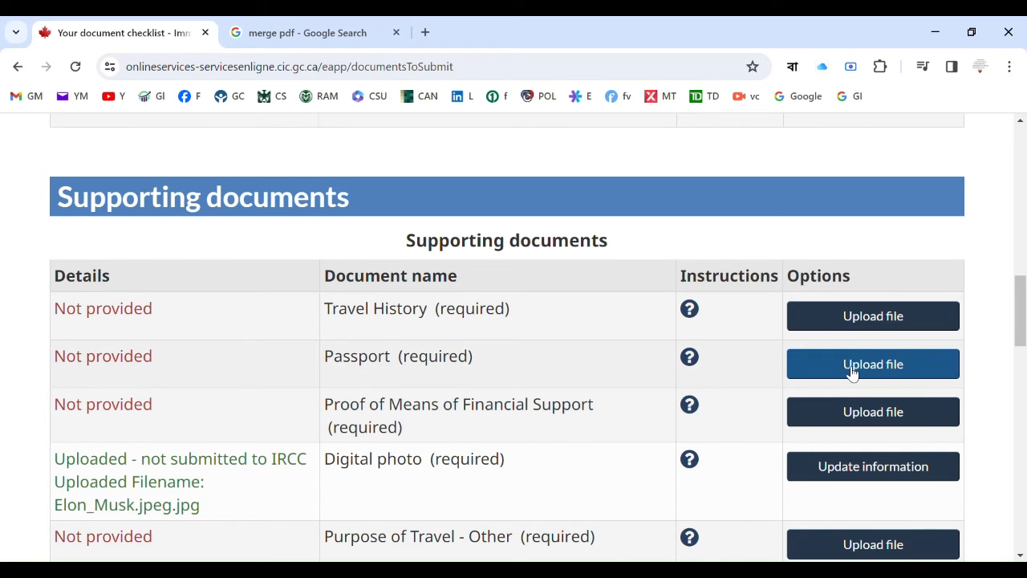
pyautogui.moveTo(899, 243)
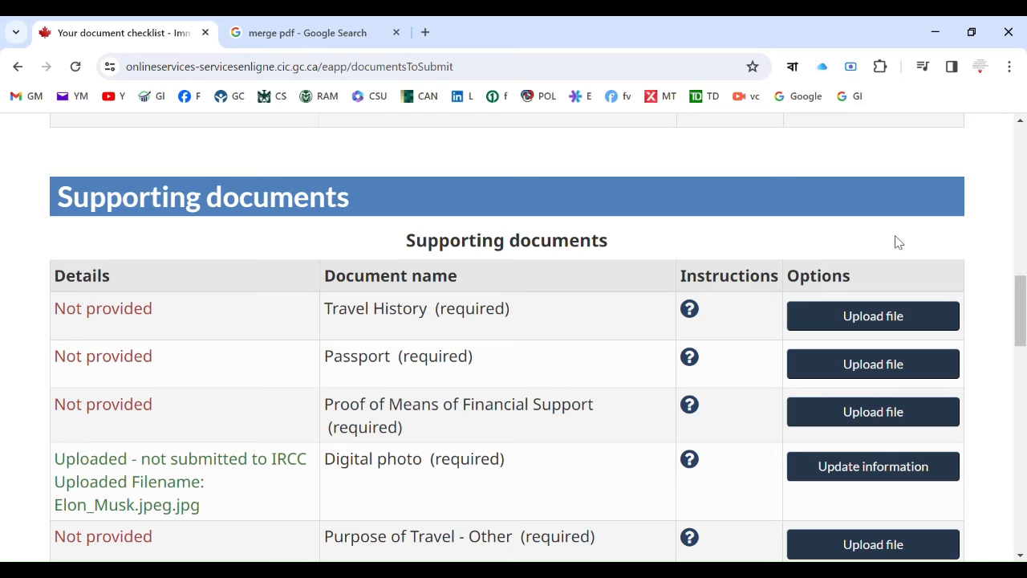
pyautogui.moveTo(949, 97)
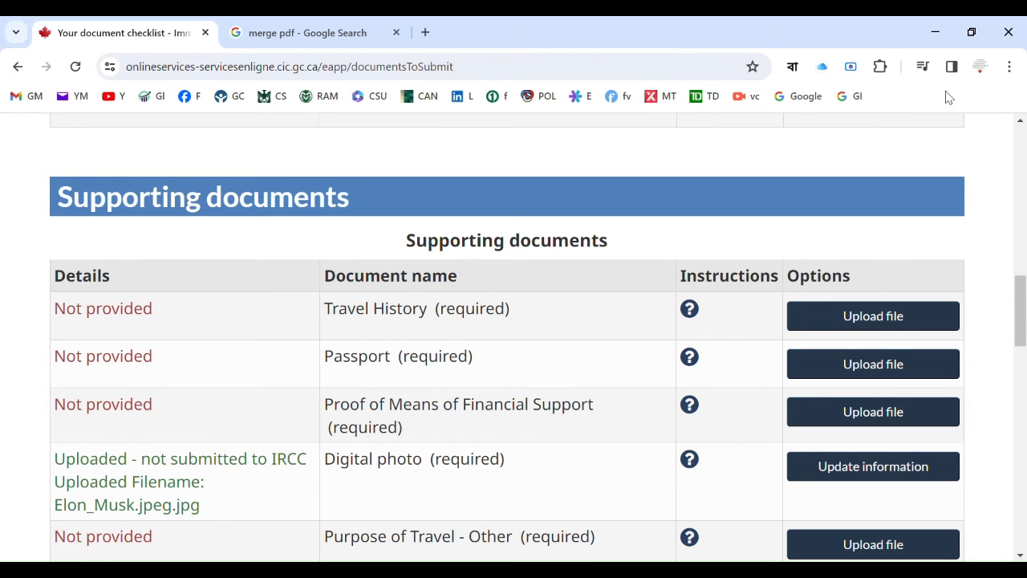
pyautogui.click(307, 32)
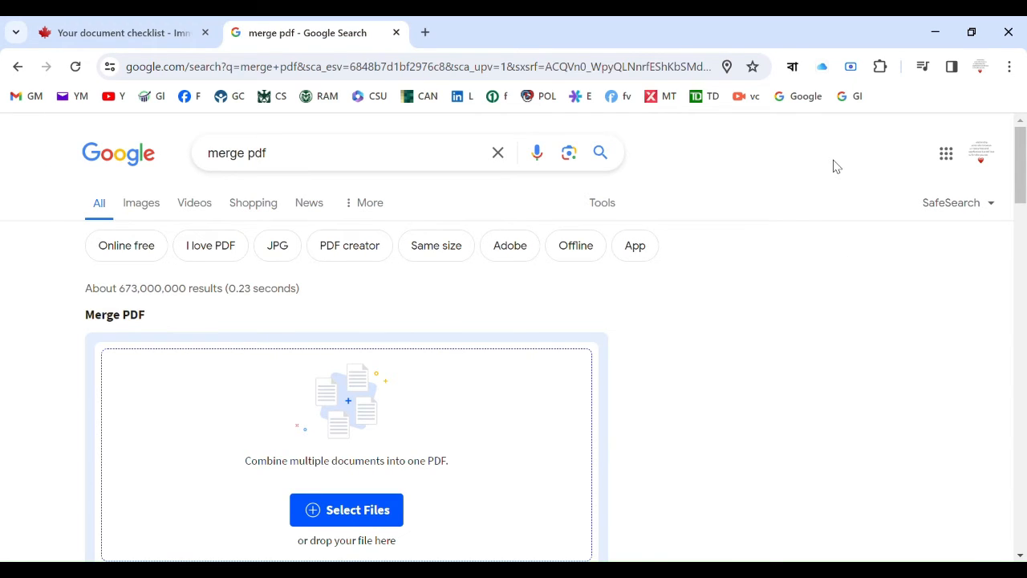
pyautogui.moveTo(814, 166)
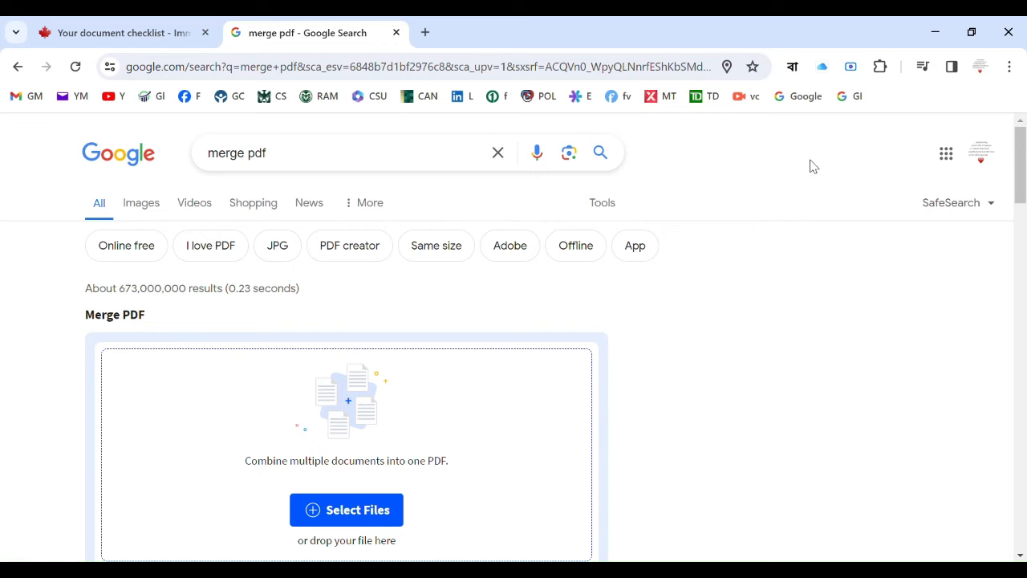
pyautogui.moveTo(502, 184)
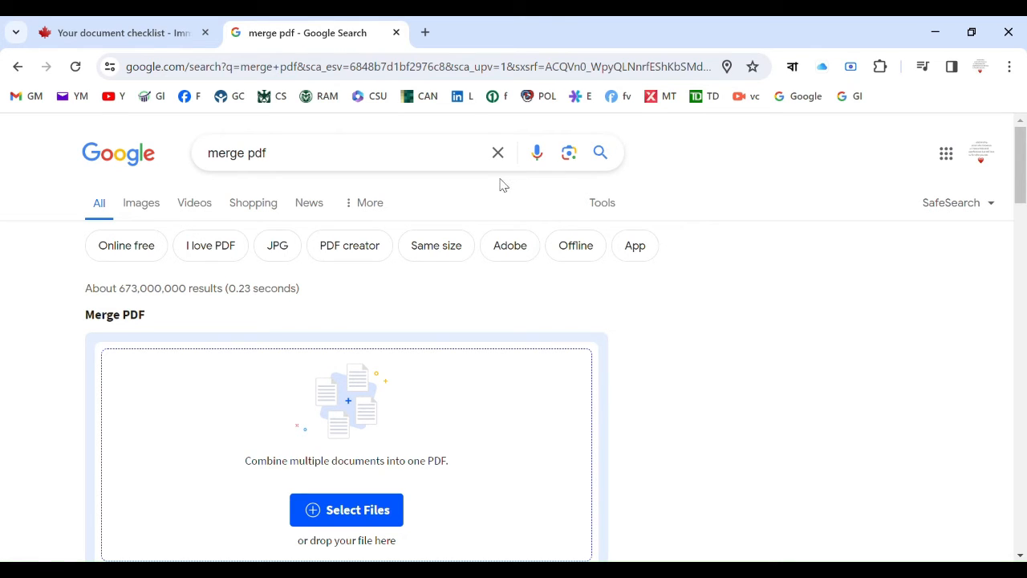
pyautogui.moveTo(474, 186)
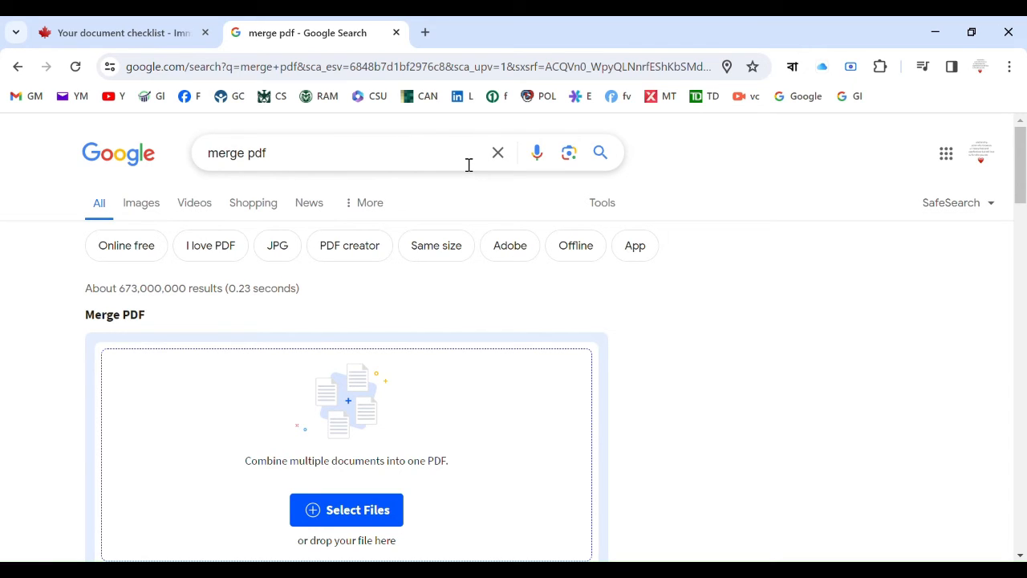
pyautogui.moveTo(306, 171)
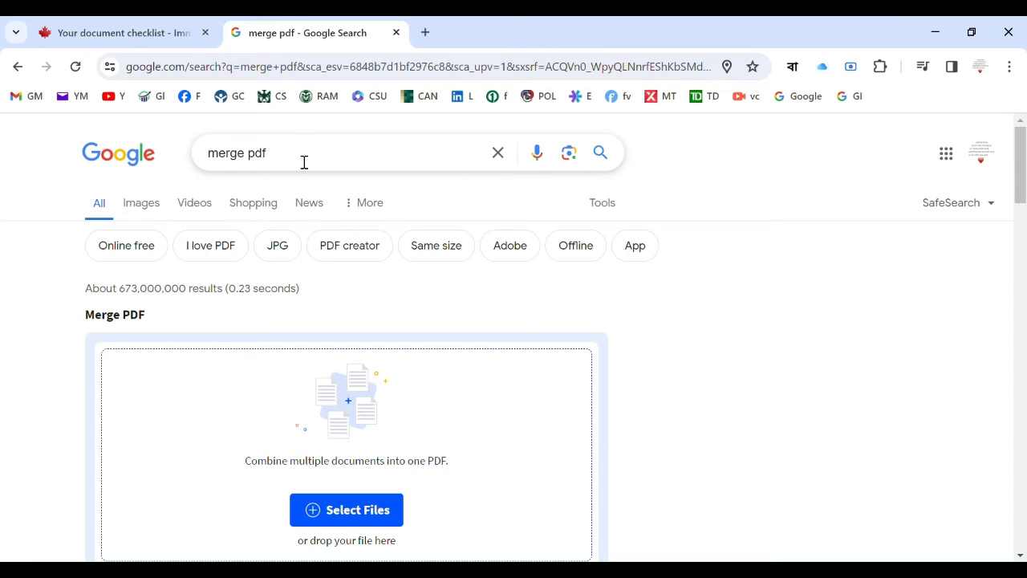
pyautogui.moveTo(960, 118)
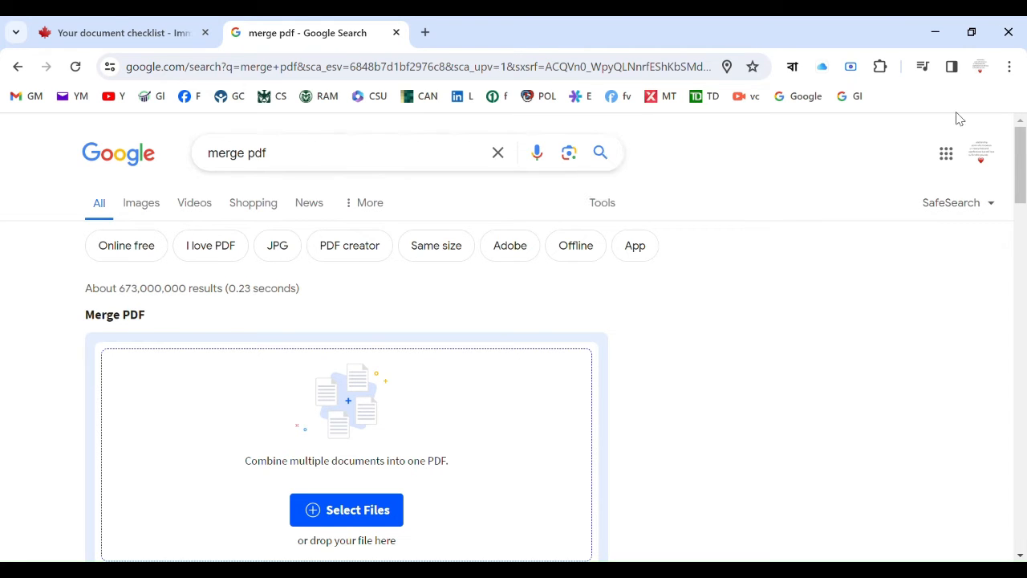
pyautogui.scroll(-3)
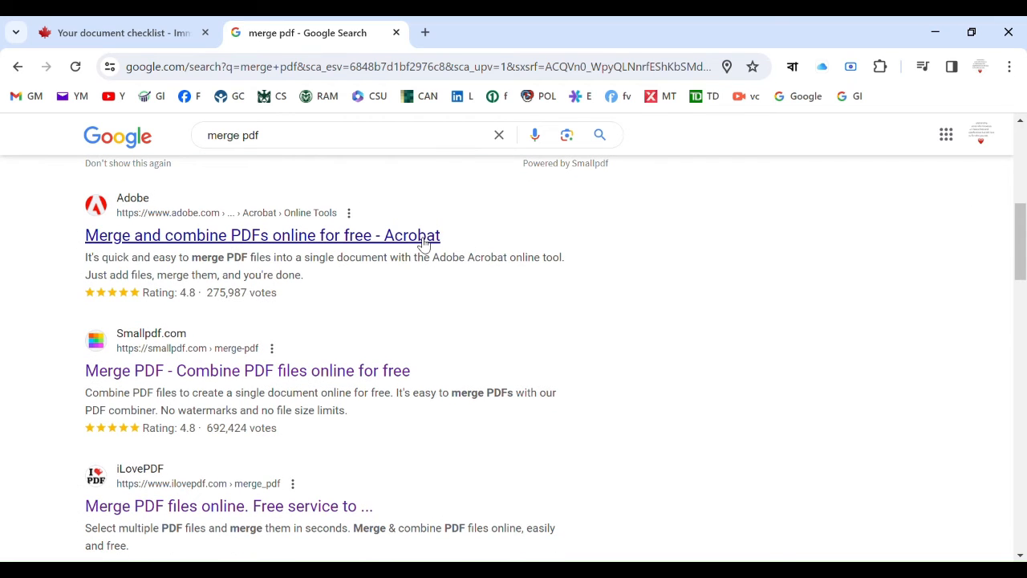
pyautogui.moveTo(315, 371)
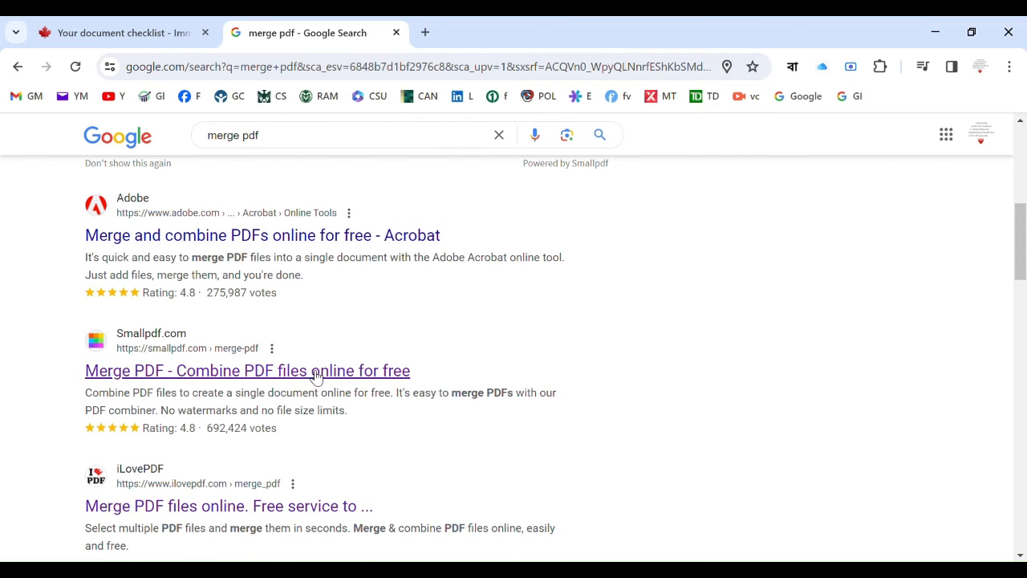
pyautogui.moveTo(478, 430)
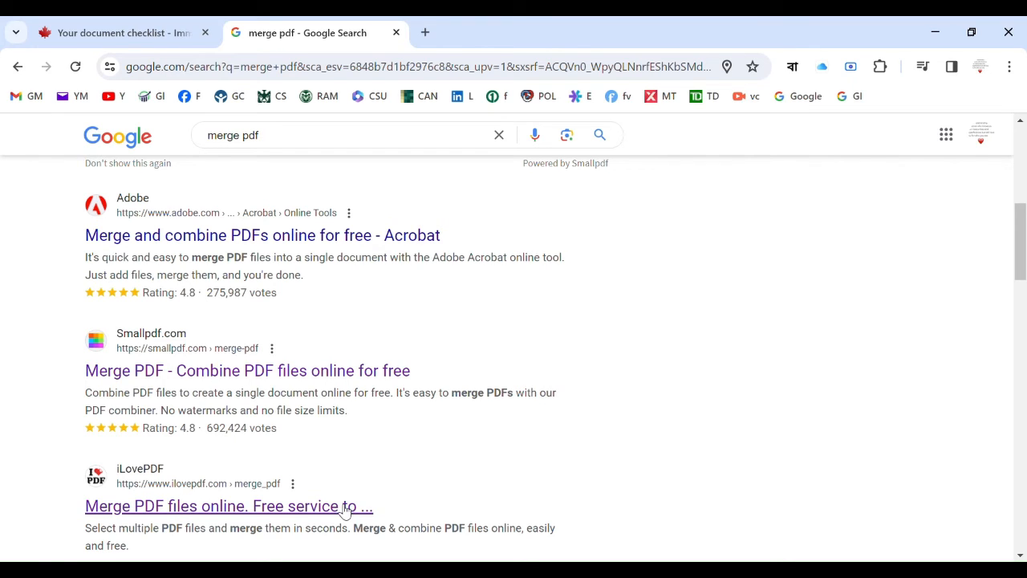
pyautogui.moveTo(341, 512)
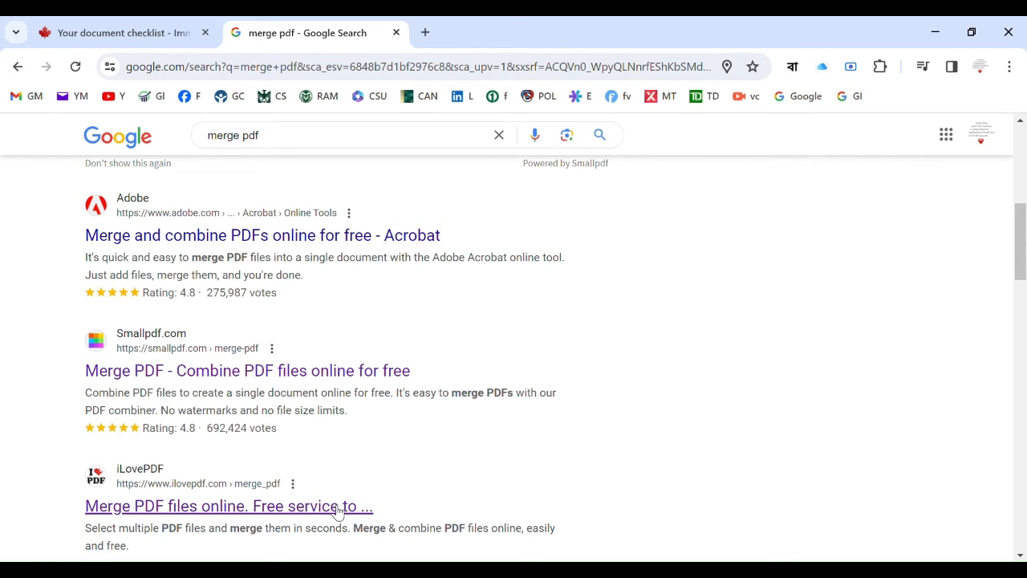
pyautogui.moveTo(343, 370)
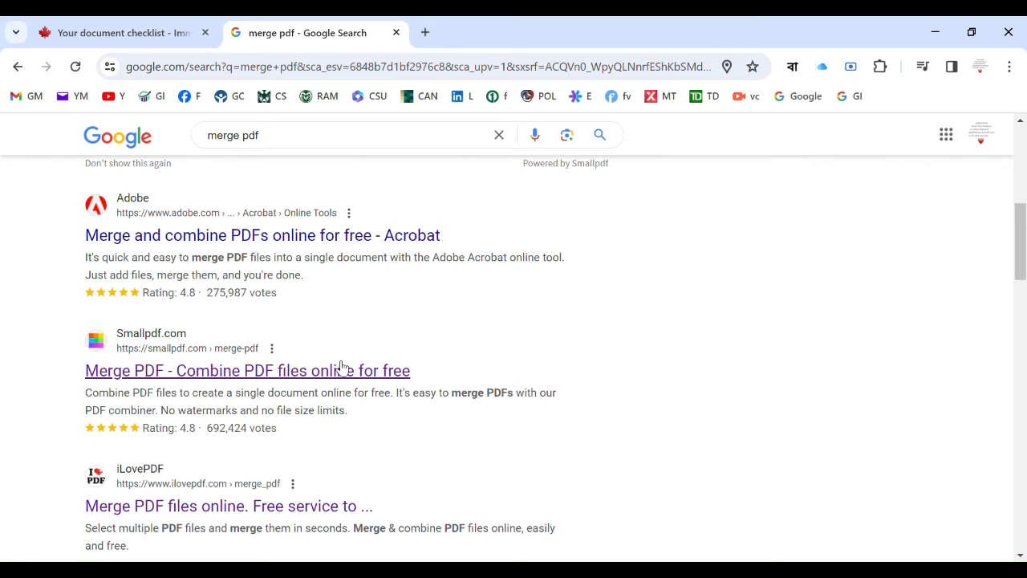
pyautogui.moveTo(1019, 207)
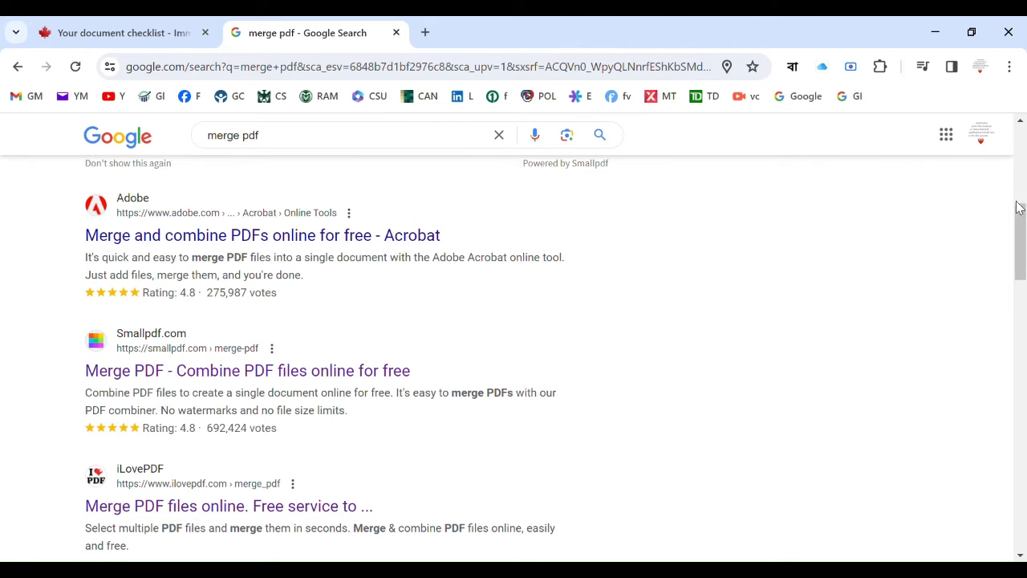
# Open iLovePDF's 'Merge PDF files online' page from the search results
pyautogui.scroll(-3)
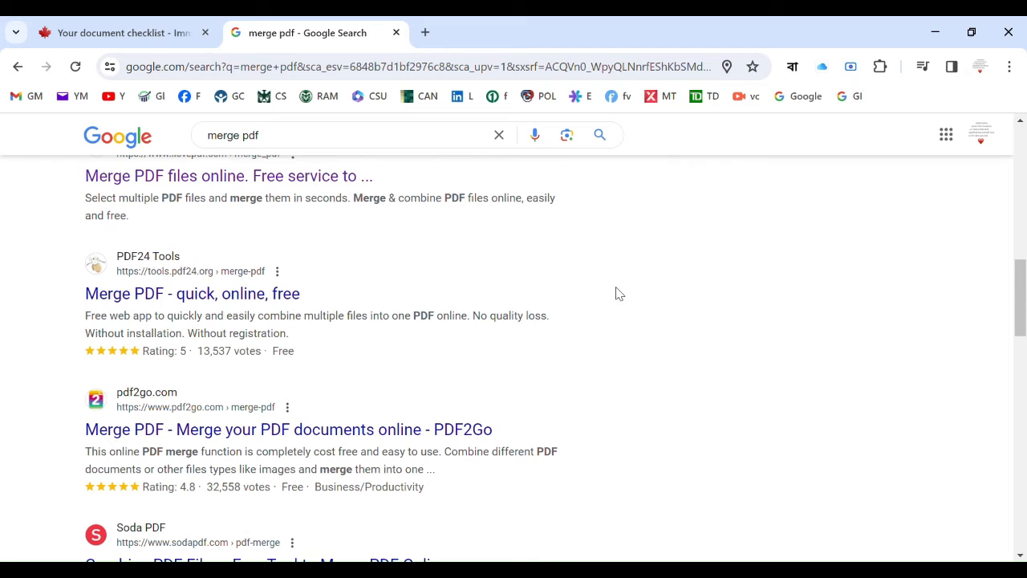
pyautogui.moveTo(313, 357)
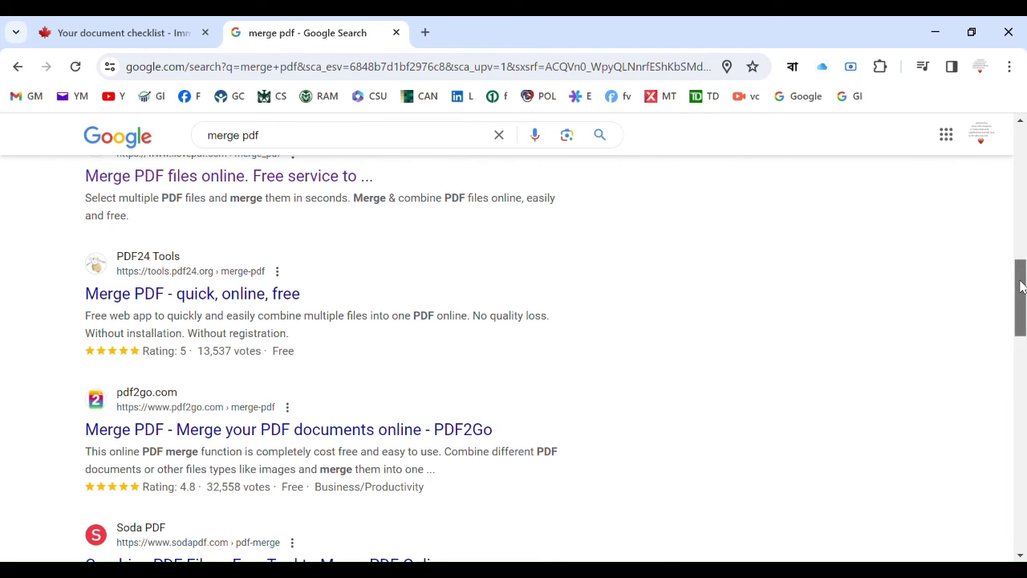
pyautogui.scroll(3)
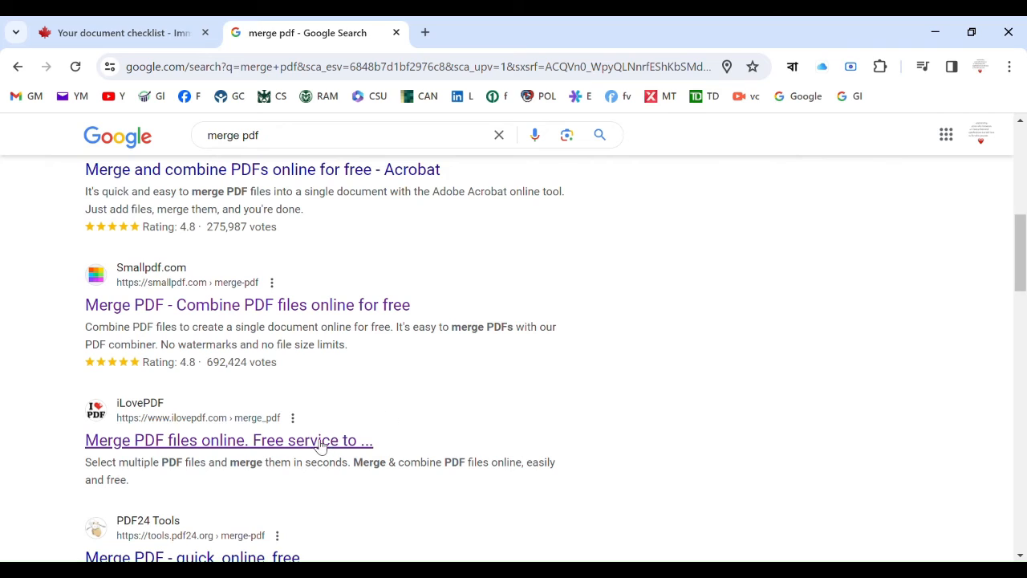
pyautogui.moveTo(372, 431)
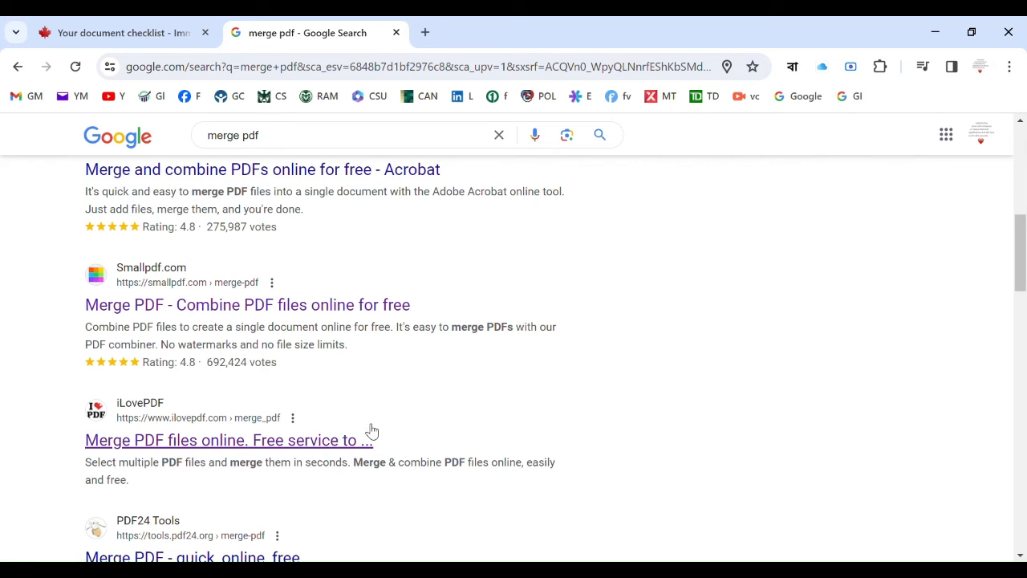
pyautogui.moveTo(393, 414)
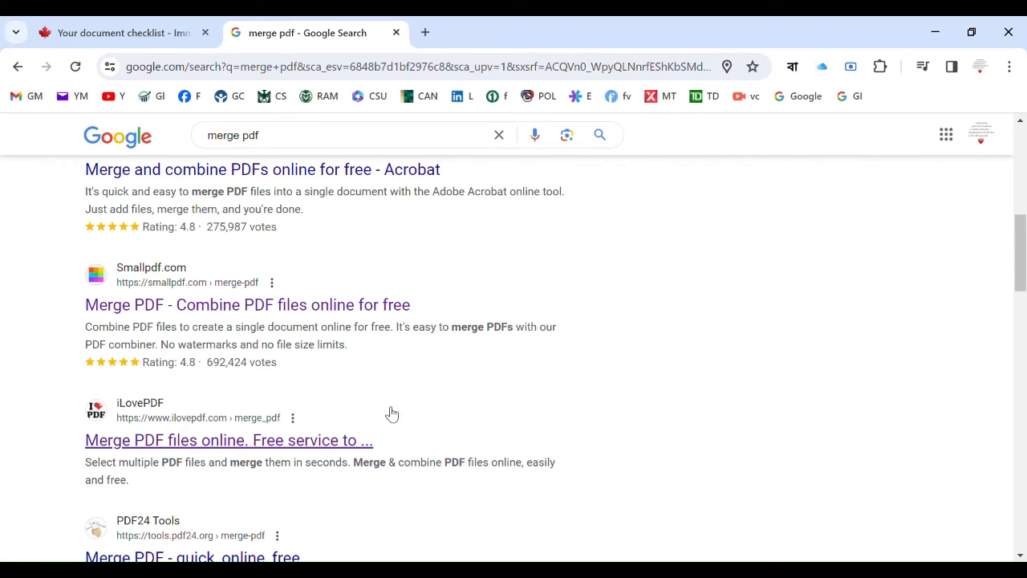
pyautogui.click(229, 439)
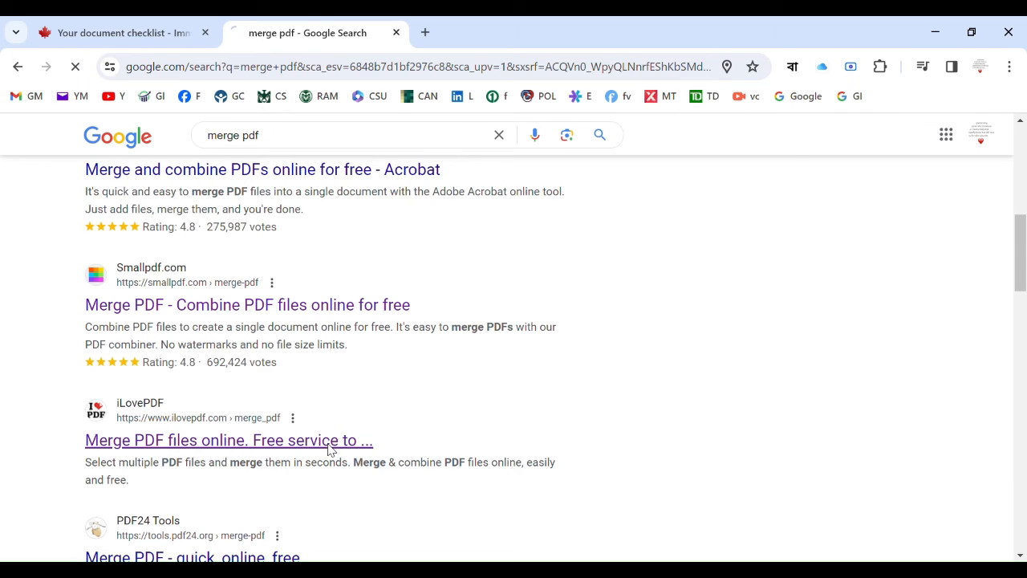
pyautogui.click(229, 440)
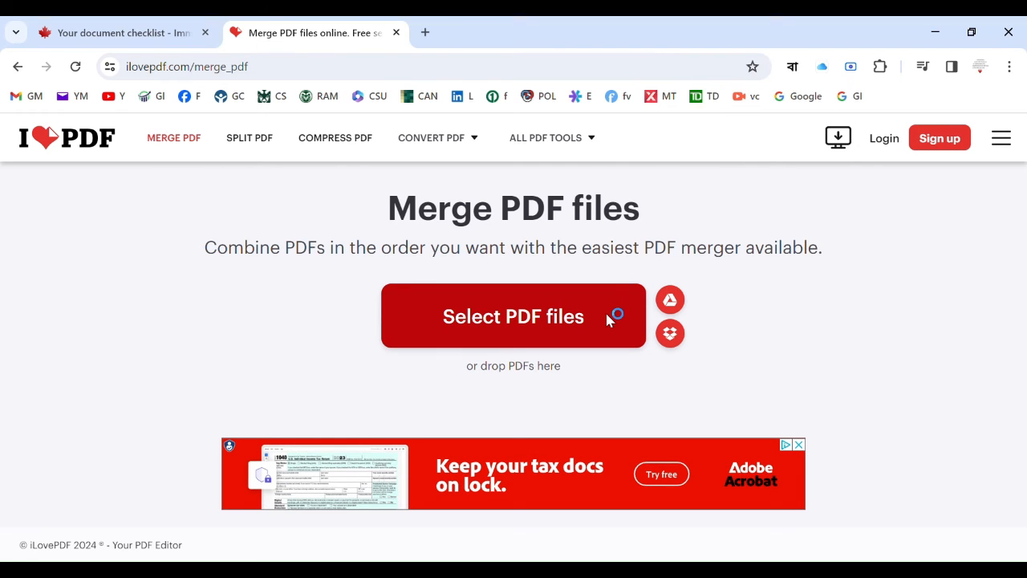
pyautogui.moveTo(437, 245)
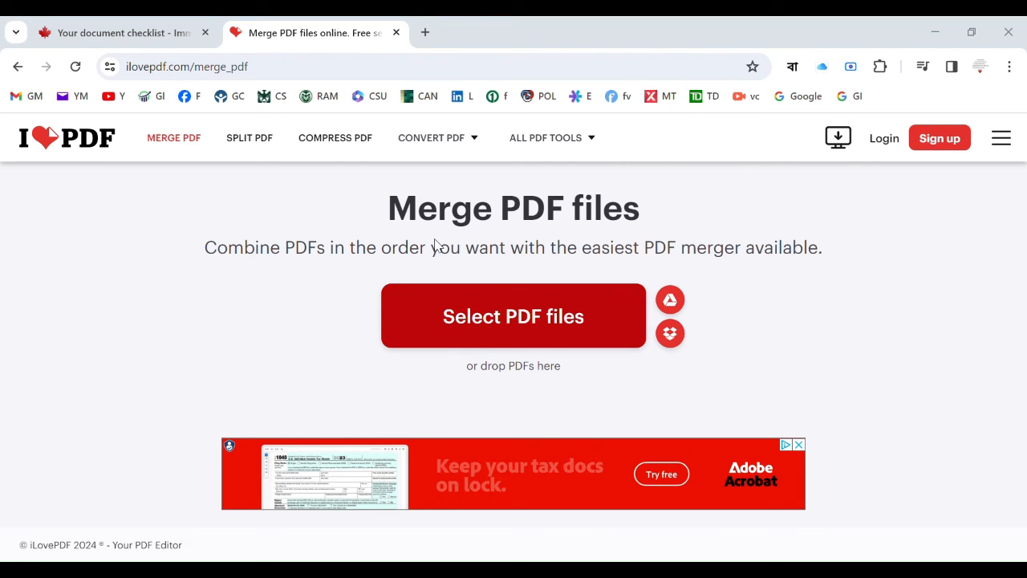
pyautogui.moveTo(245, 184)
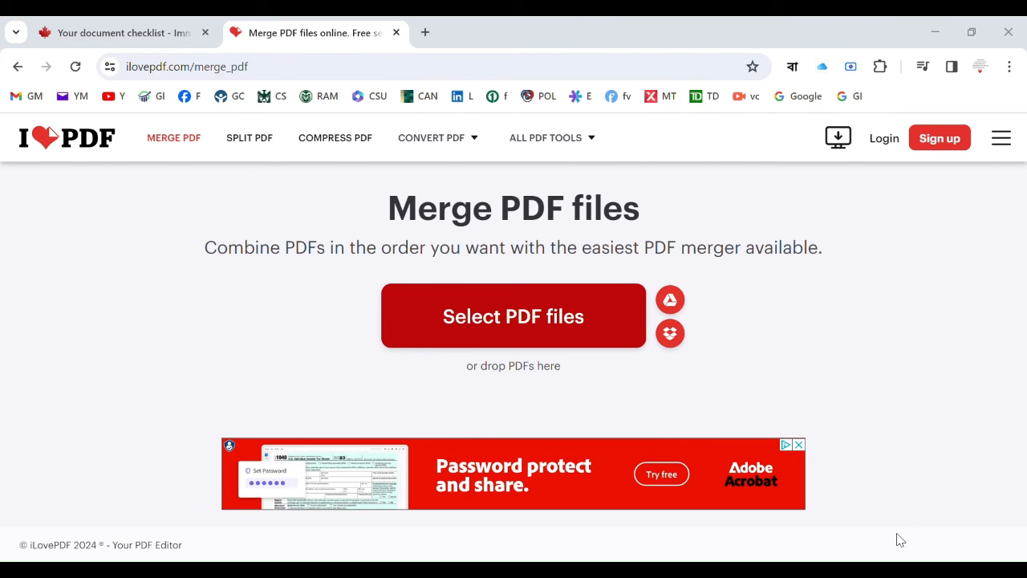
# Add LOE_Shima (3).pdf and the resume and cover letter PDF to the merge queue
pyautogui.click(513, 315)
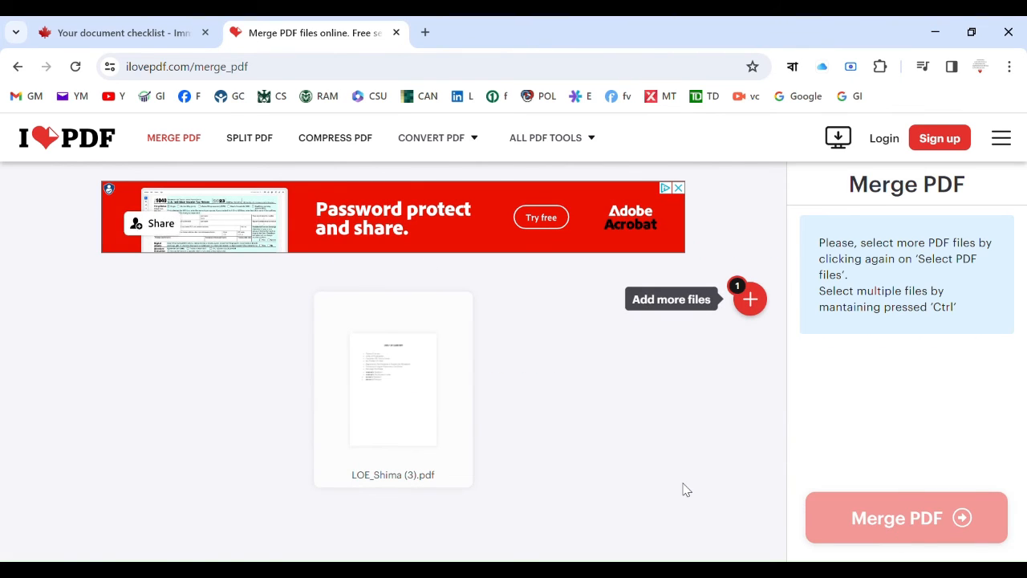
pyautogui.moveTo(738, 338)
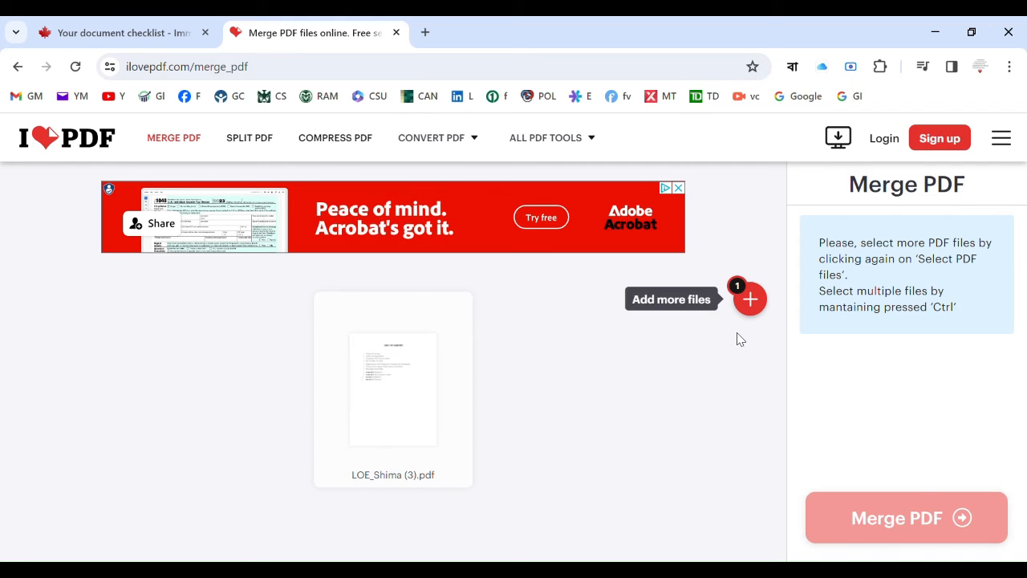
pyautogui.click(750, 298)
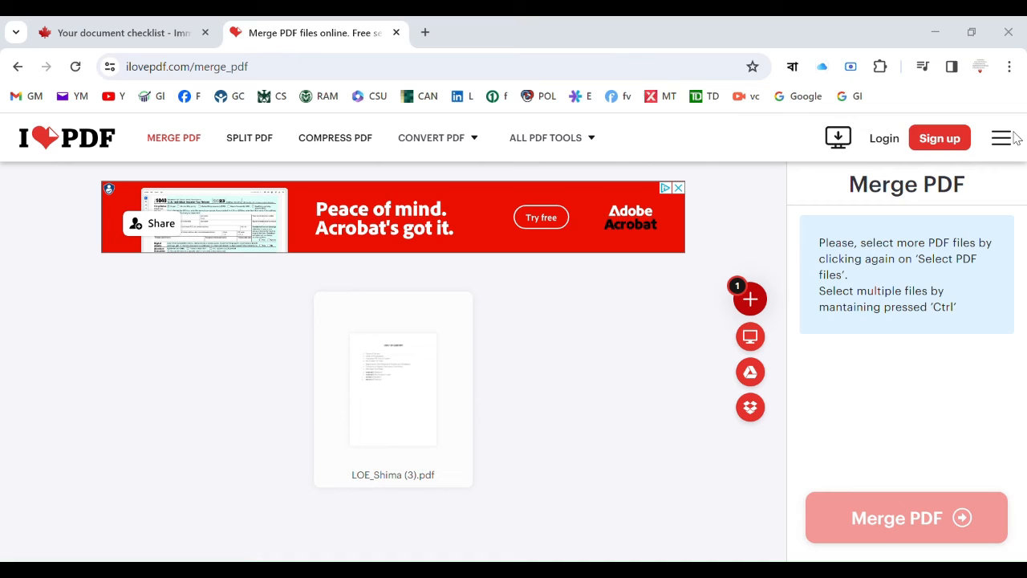
pyautogui.moveTo(1019, 189)
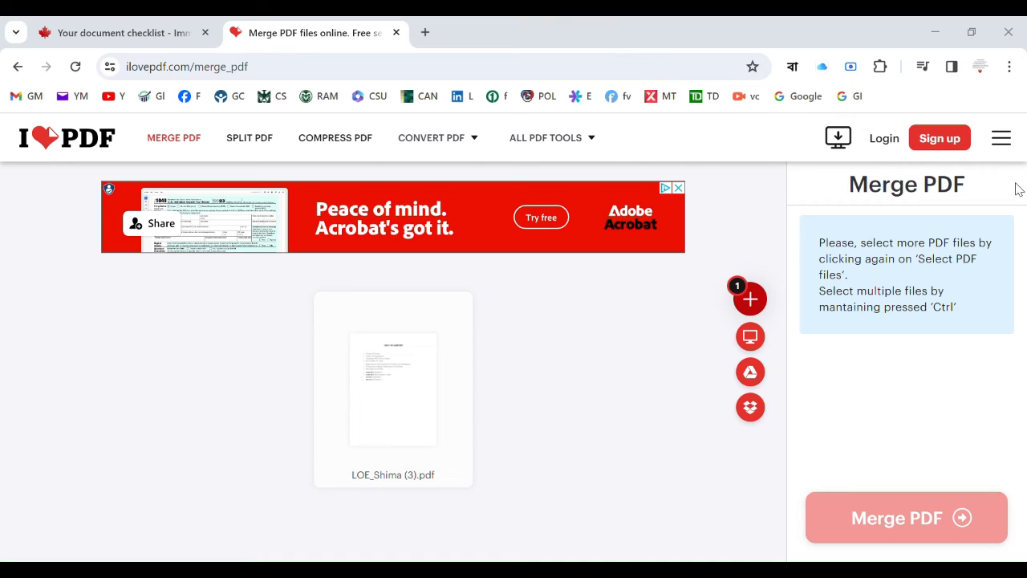
pyautogui.moveTo(409, 265)
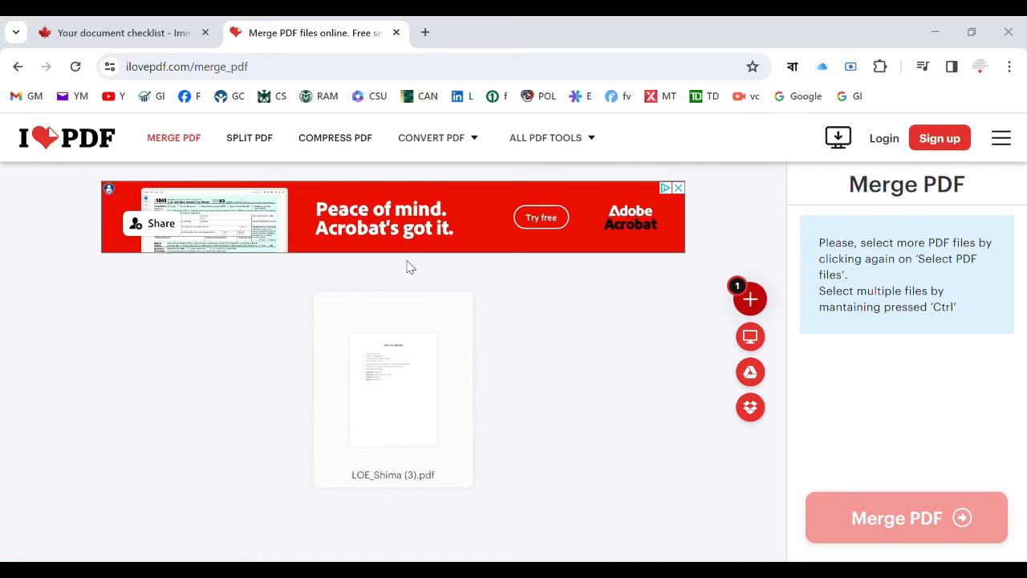
pyautogui.moveTo(886, 518)
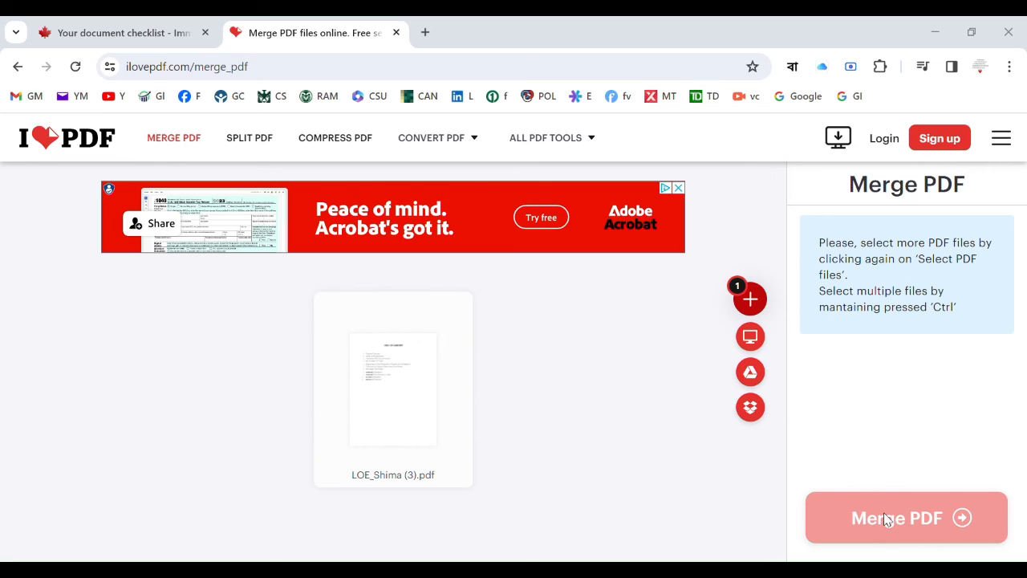
pyautogui.click(750, 299)
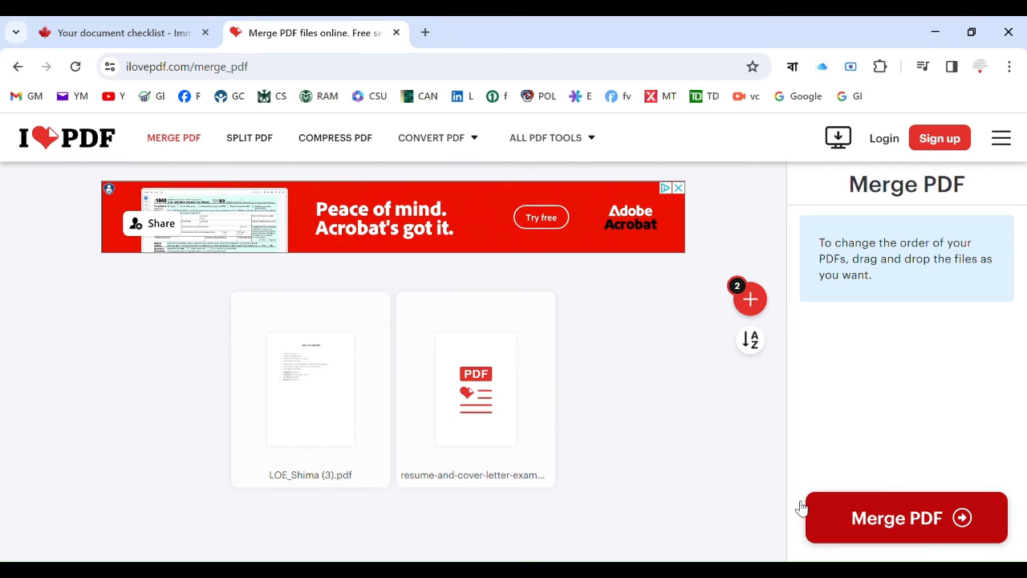
pyautogui.moveTo(475, 389)
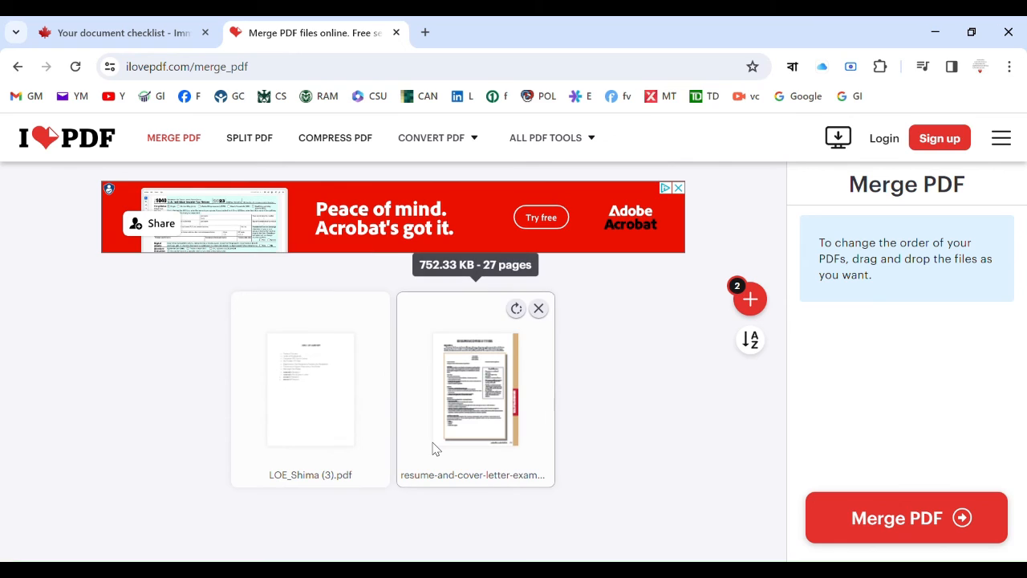
pyautogui.moveTo(562, 439)
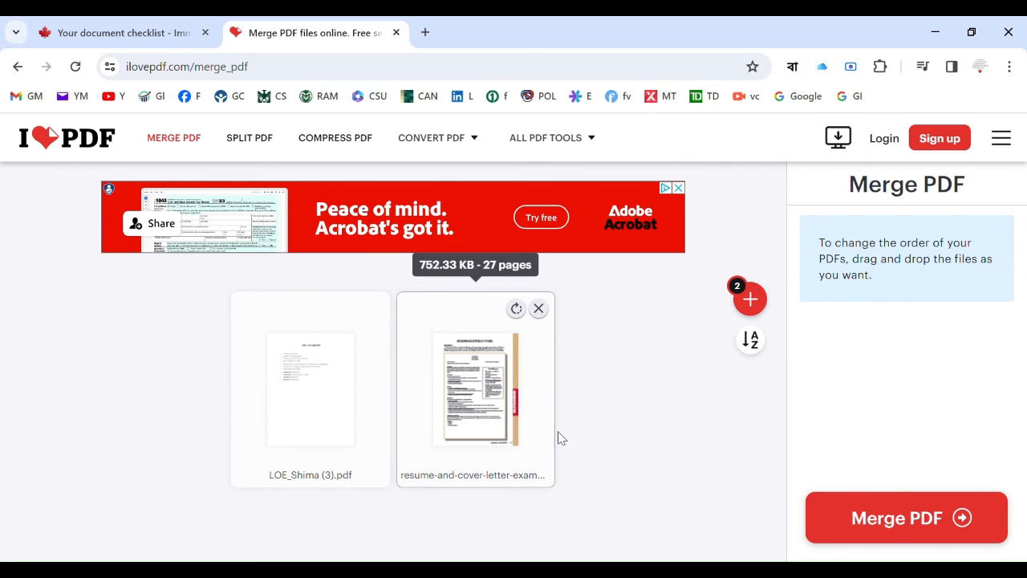
pyautogui.moveTo(606, 422)
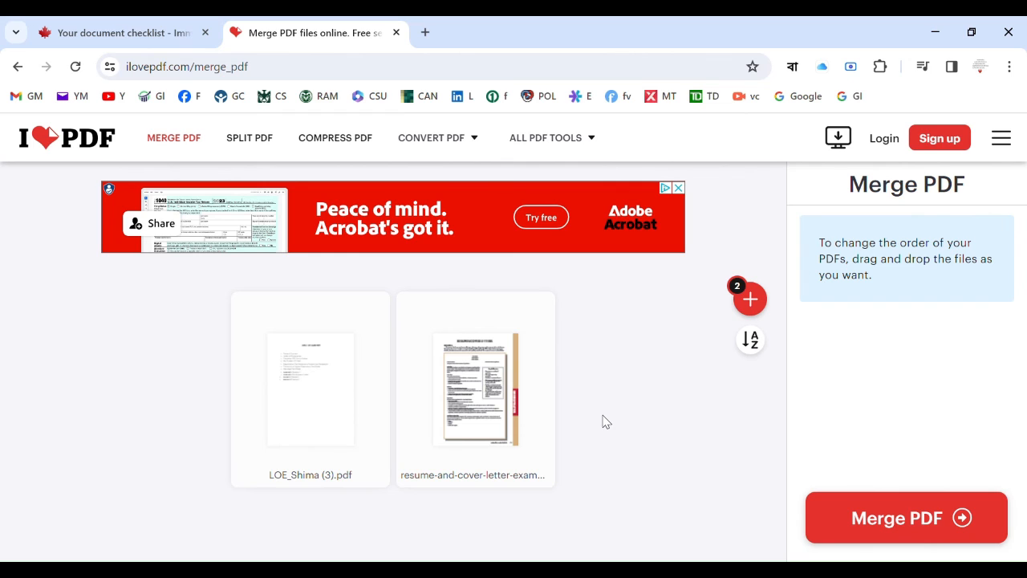
pyautogui.moveTo(505, 435)
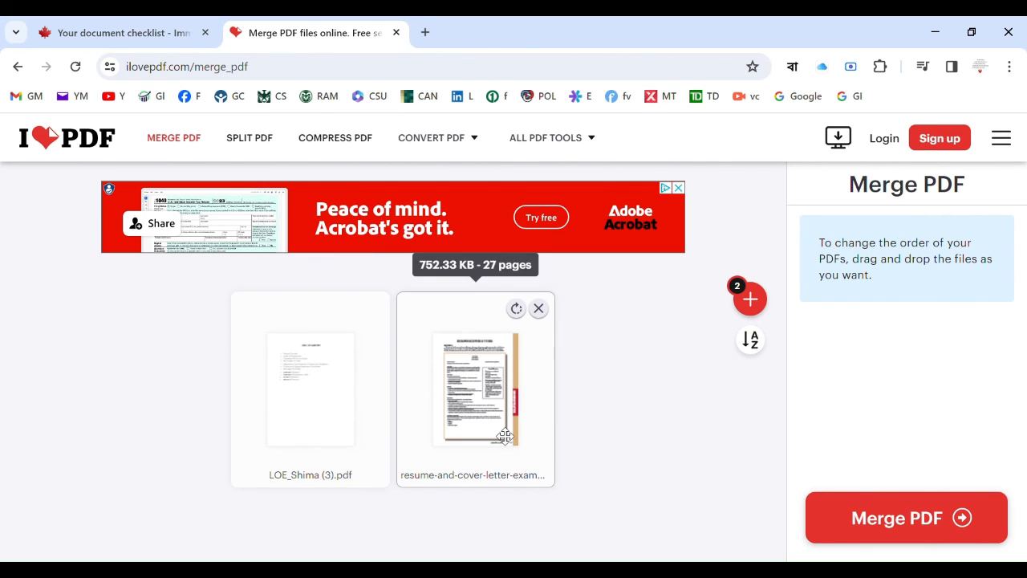
# Merge the two queued PDFs and download the merged file
pyautogui.click(906, 518)
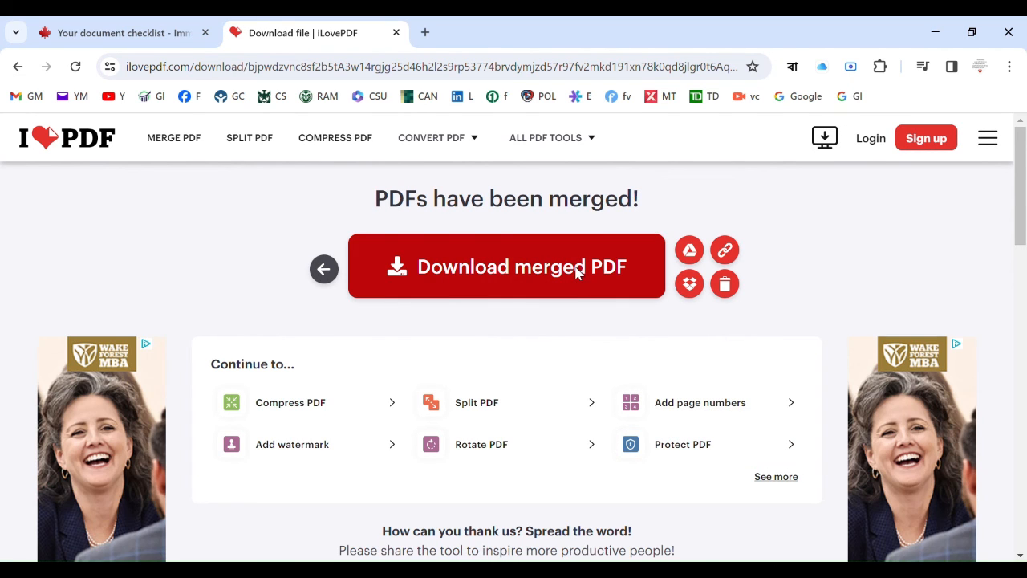
pyautogui.click(507, 266)
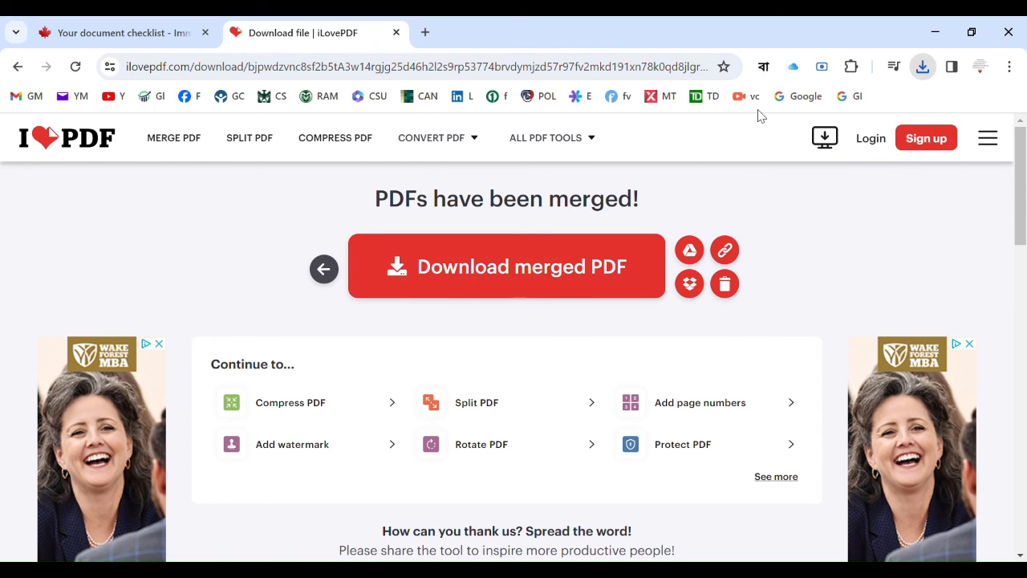
pyautogui.moveTo(606, 195)
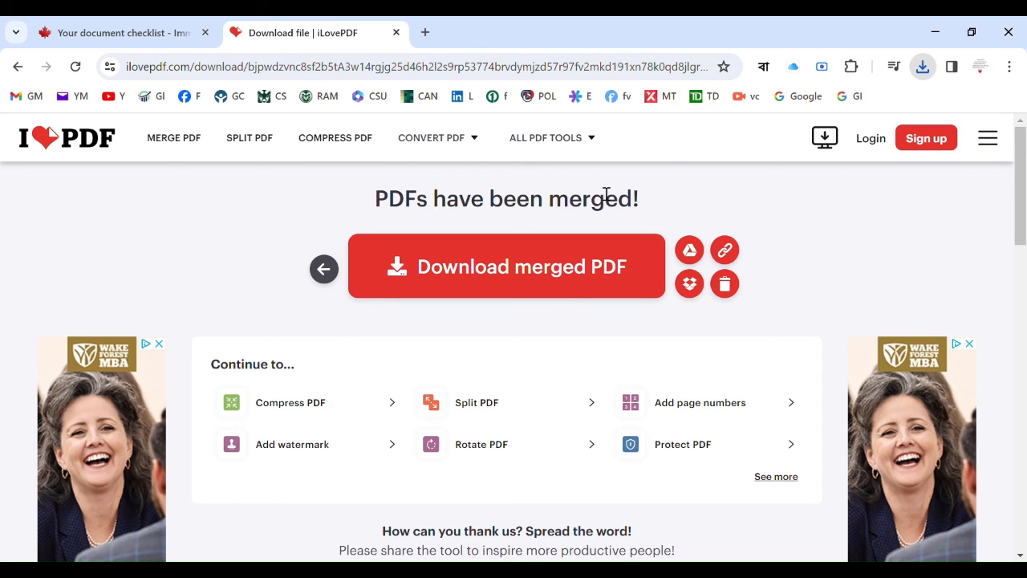
pyautogui.moveTo(614, 183)
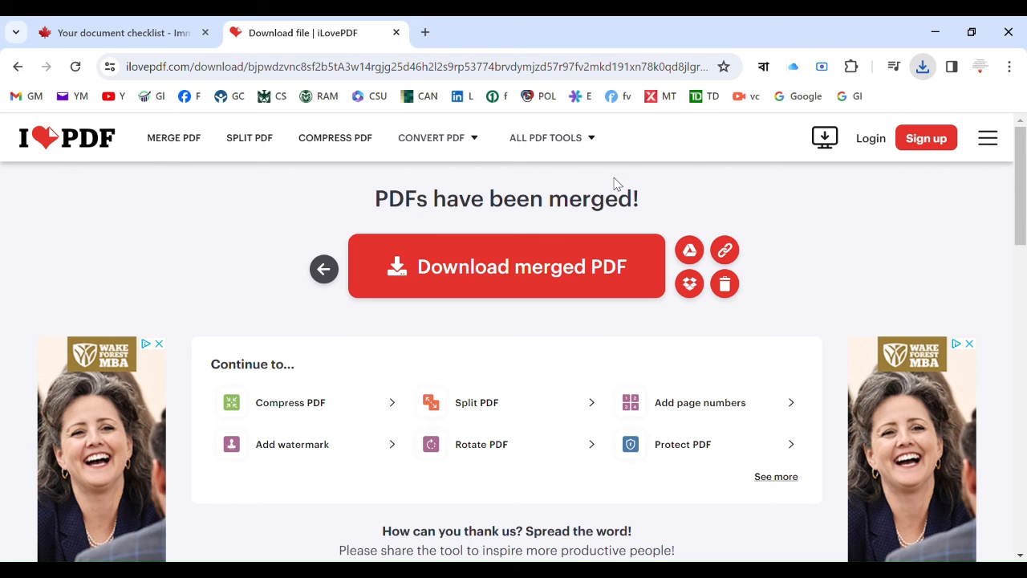
pyautogui.moveTo(922, 100)
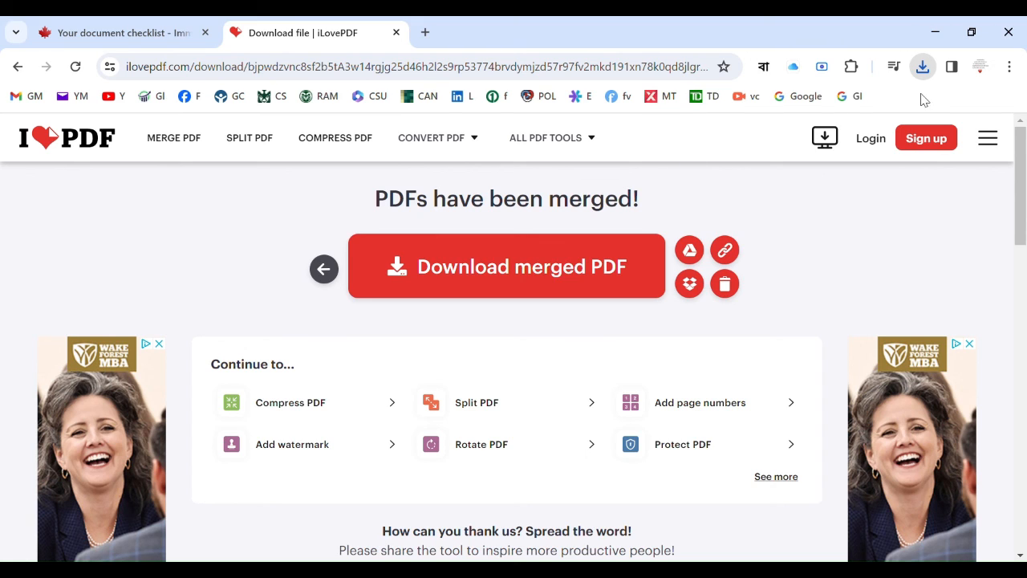
pyautogui.moveTo(954, 90)
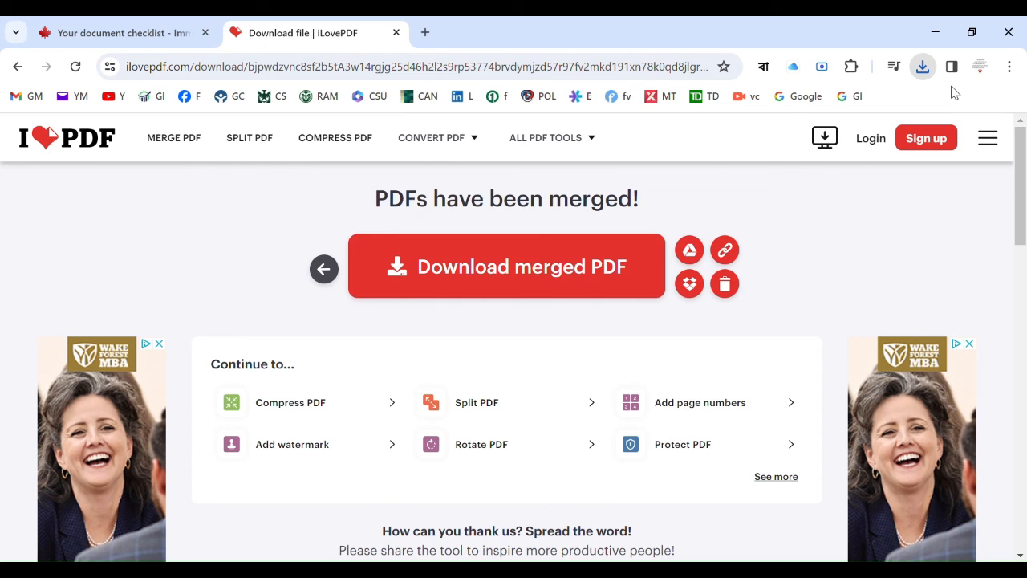